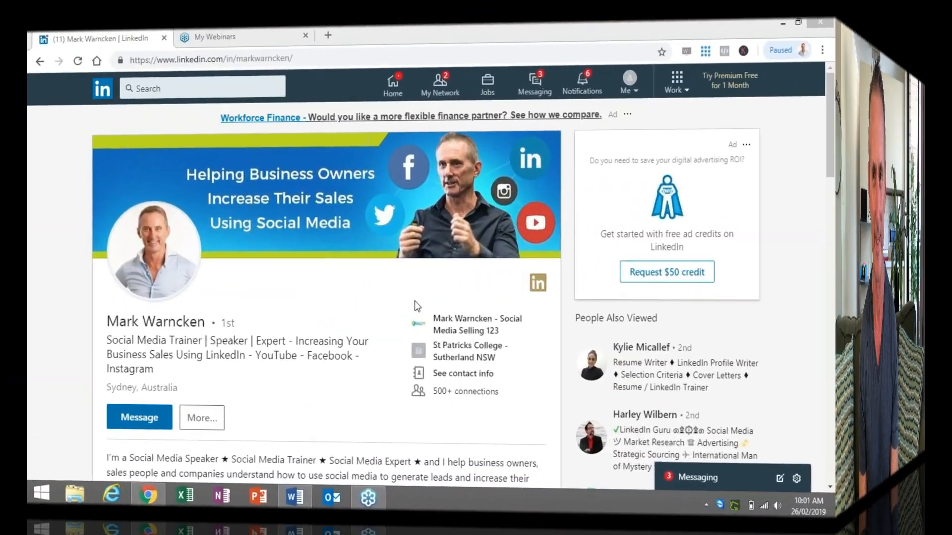
# From the Work menu, start a new Company Page and choose the Small business type.
pyautogui.click(800, 22)
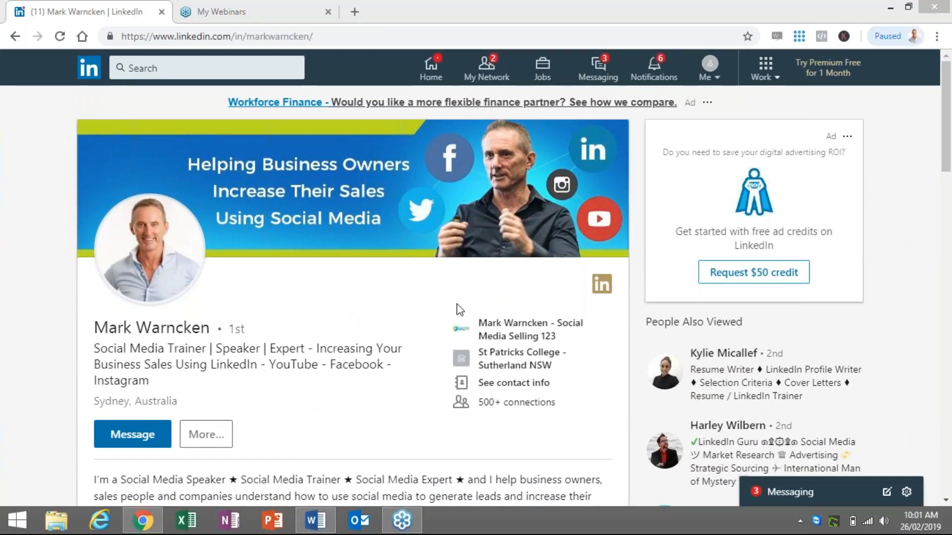
pyautogui.moveTo(322, 298)
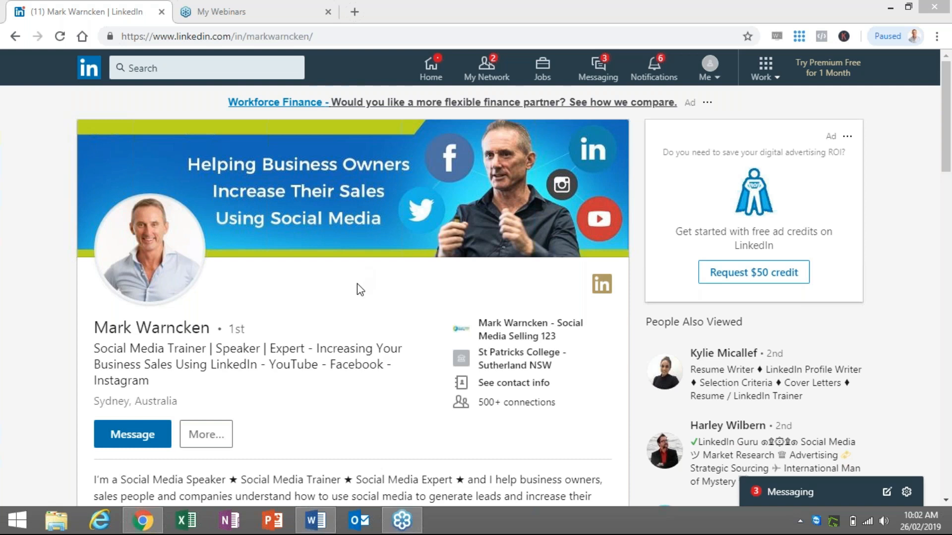
pyautogui.moveTo(379, 295)
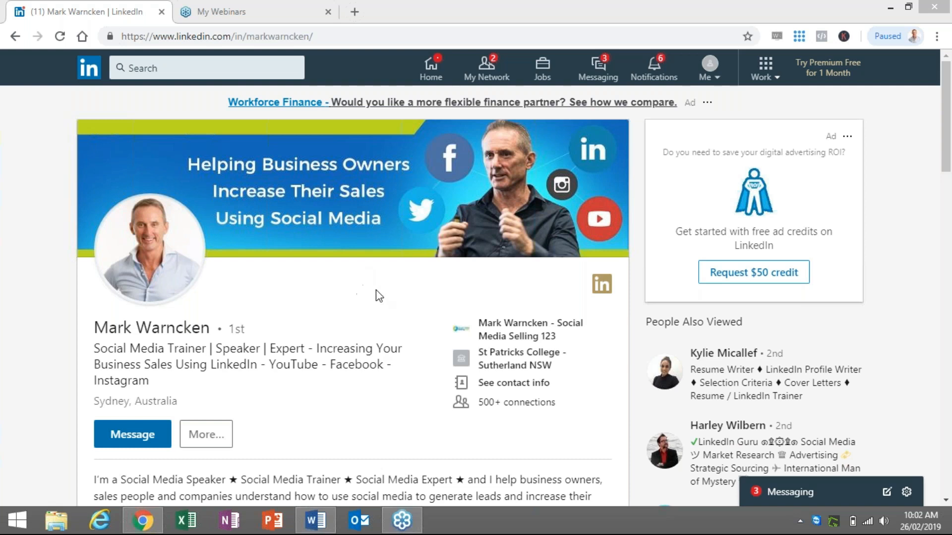
pyautogui.moveTo(396, 318)
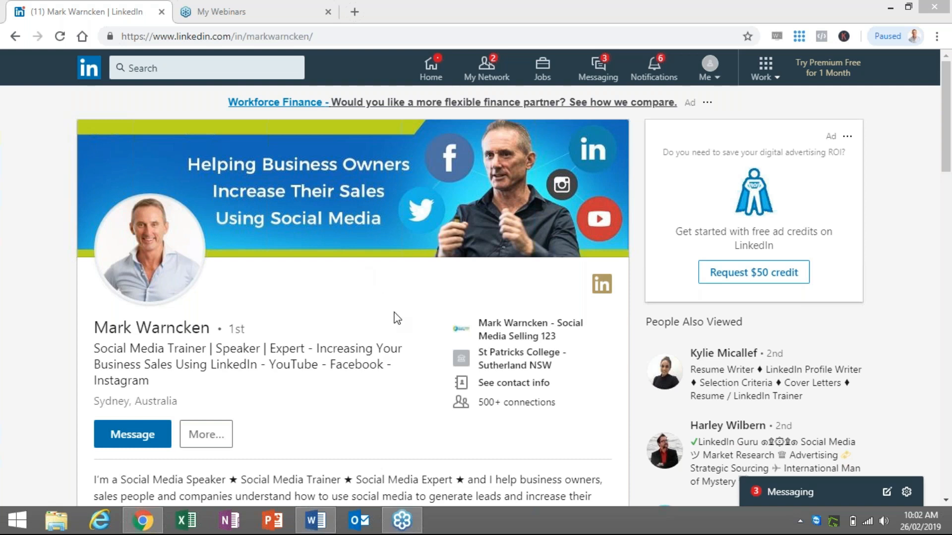
pyautogui.moveTo(614, 225)
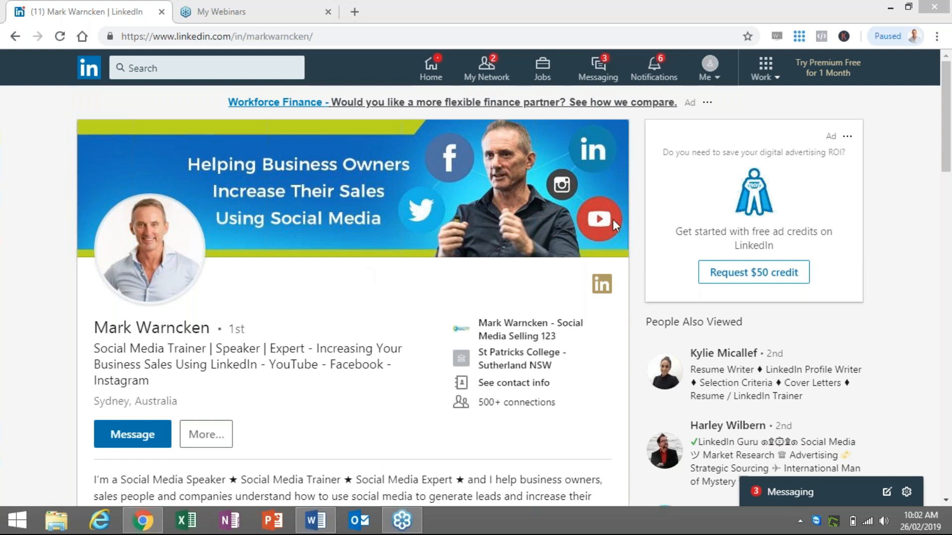
pyautogui.moveTo(765, 77)
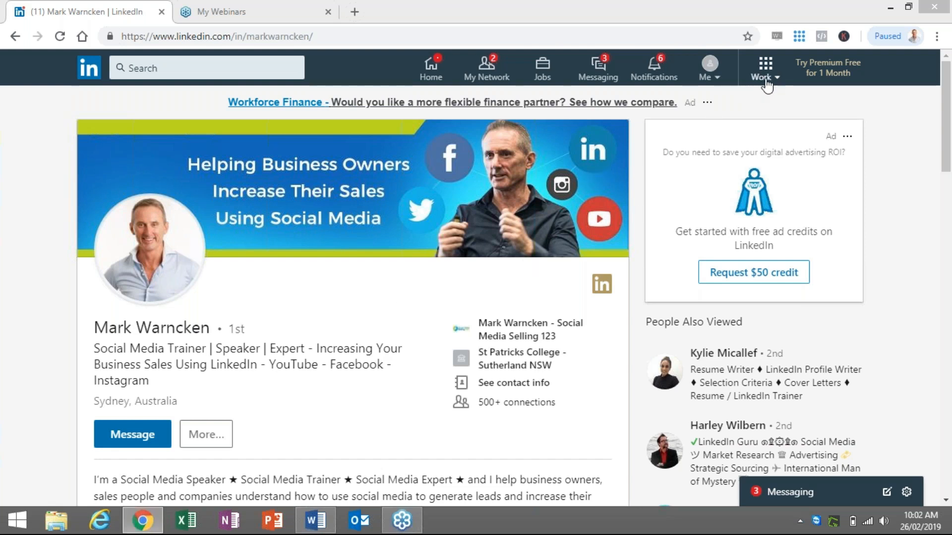
pyautogui.click(766, 67)
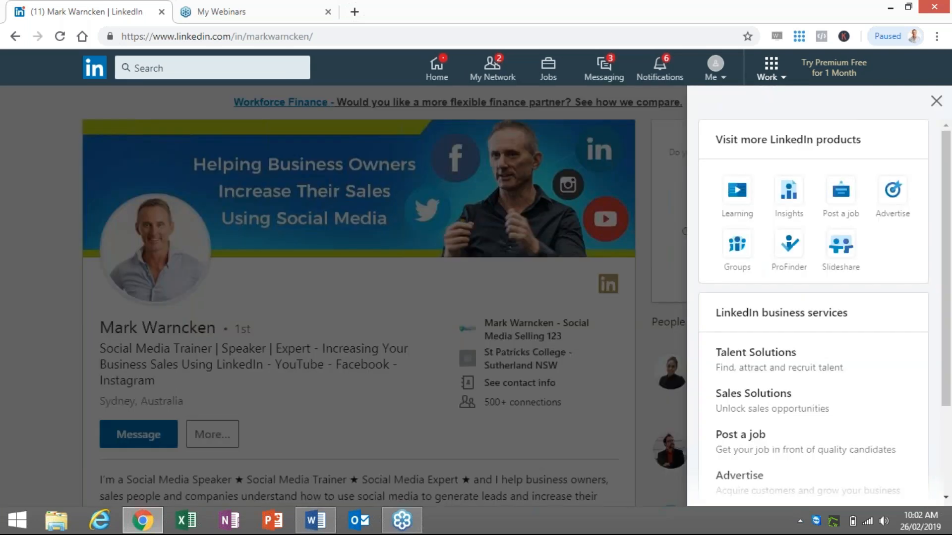
pyautogui.scroll(-3)
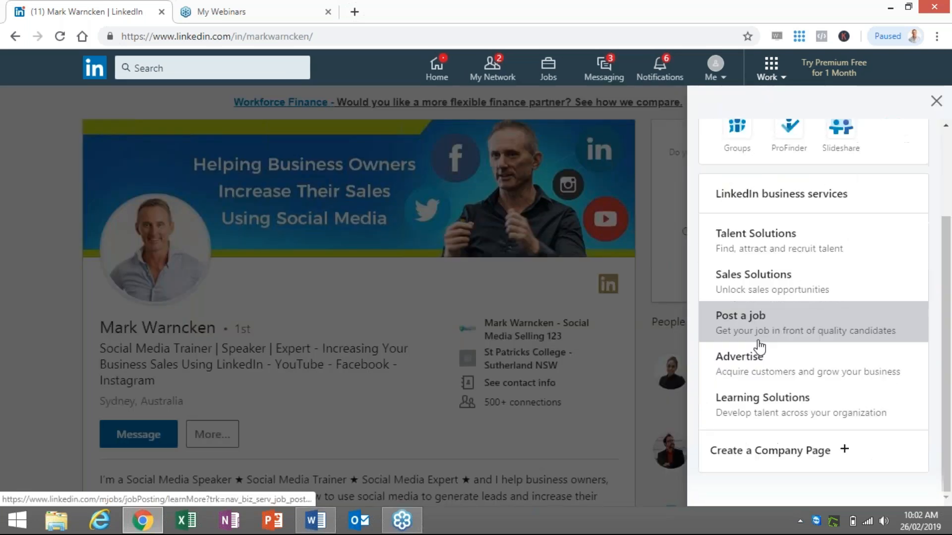
pyautogui.click(768, 450)
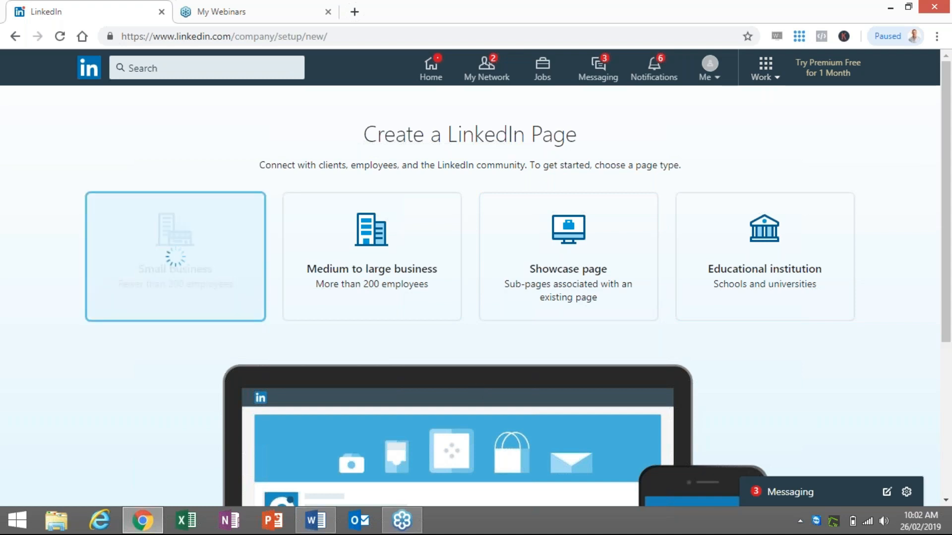
# Enter 'Social Media Today For Business' as the page name, fixing a capitalisation typo.
pyautogui.click(175, 256)
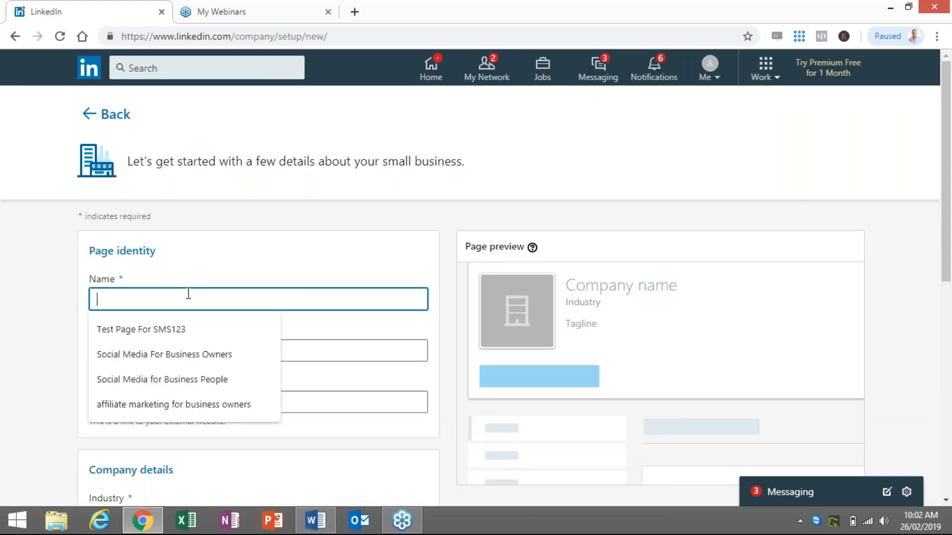
pyautogui.write('s')
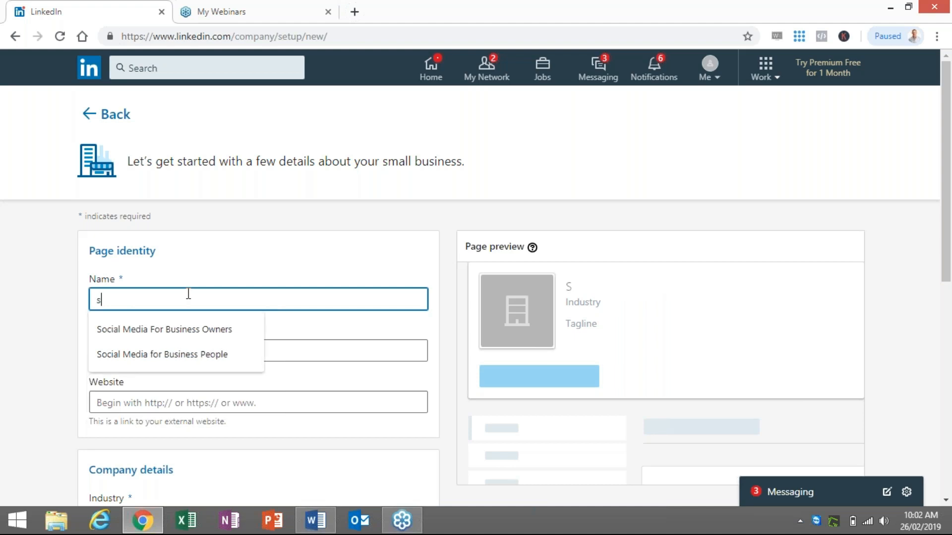
pyautogui.write('OCIA')
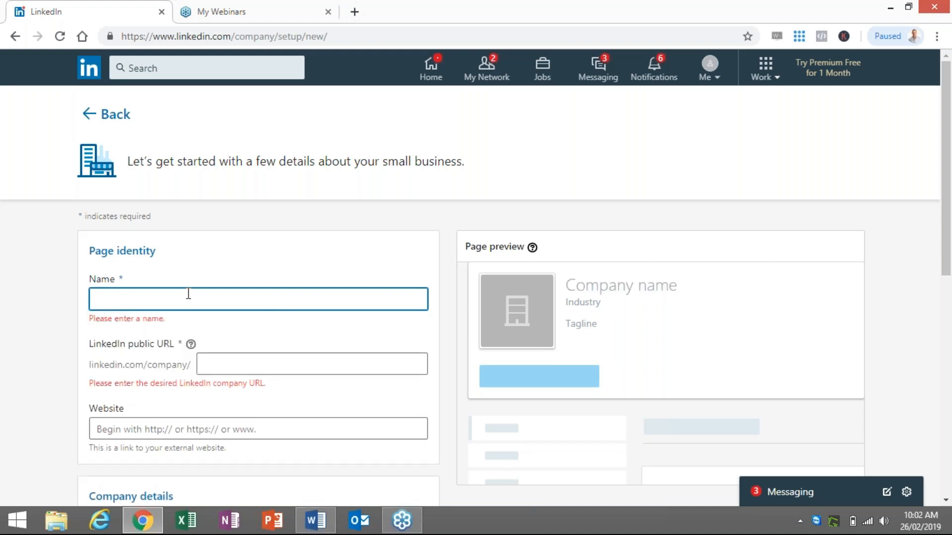
pyautogui.write('Social MEDIA')
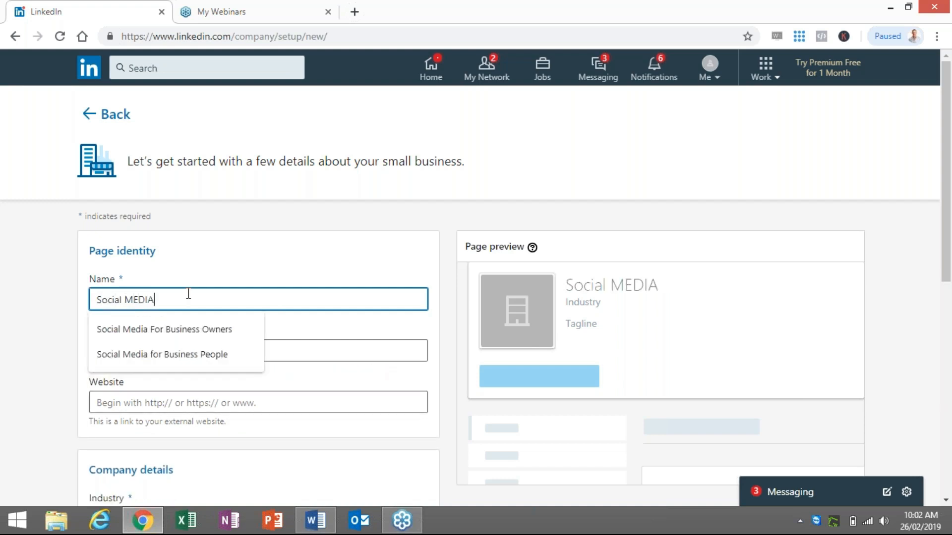
pyautogui.press('Backspace')
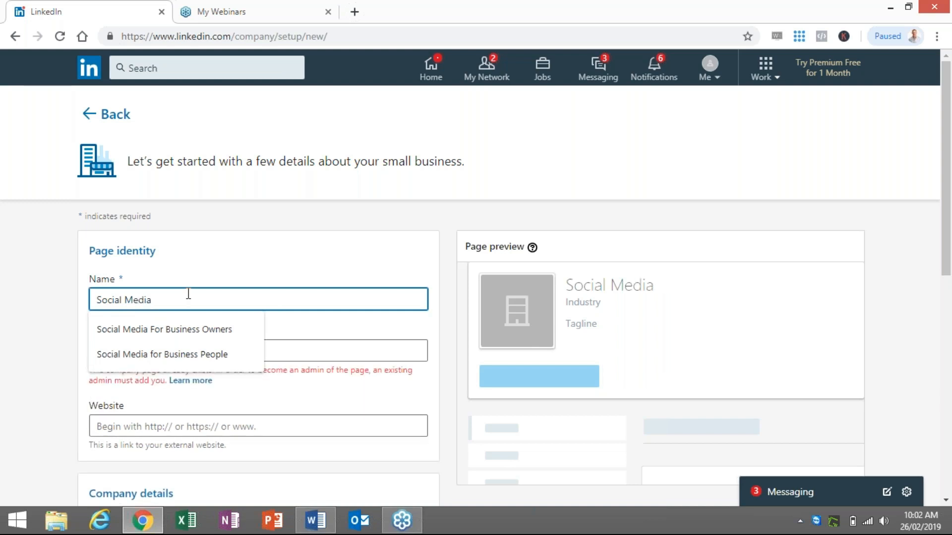
pyautogui.write('Today')
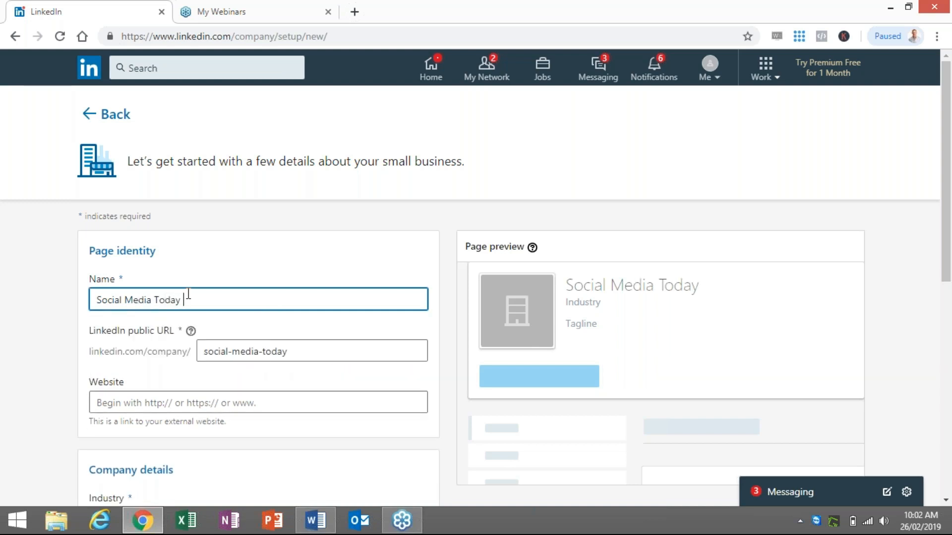
pyautogui.write('for')
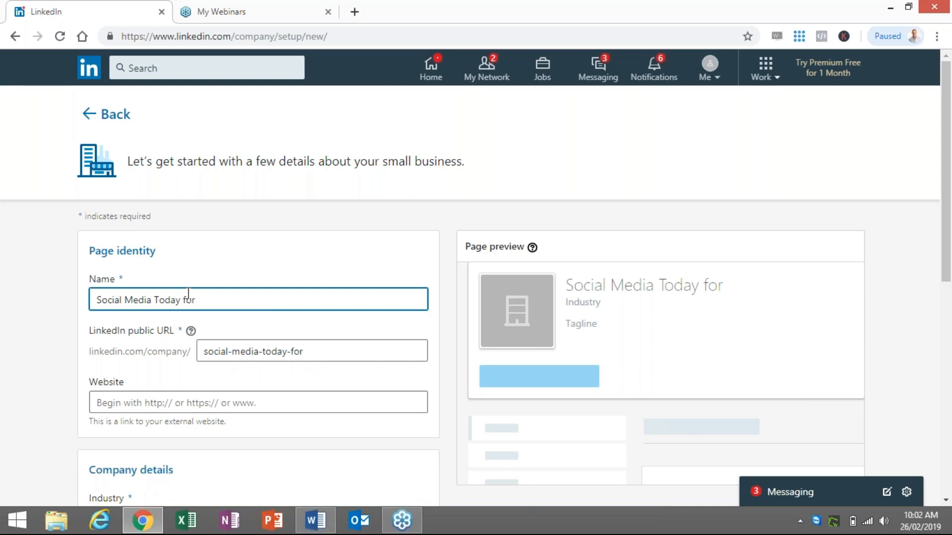
pyautogui.write('Business')
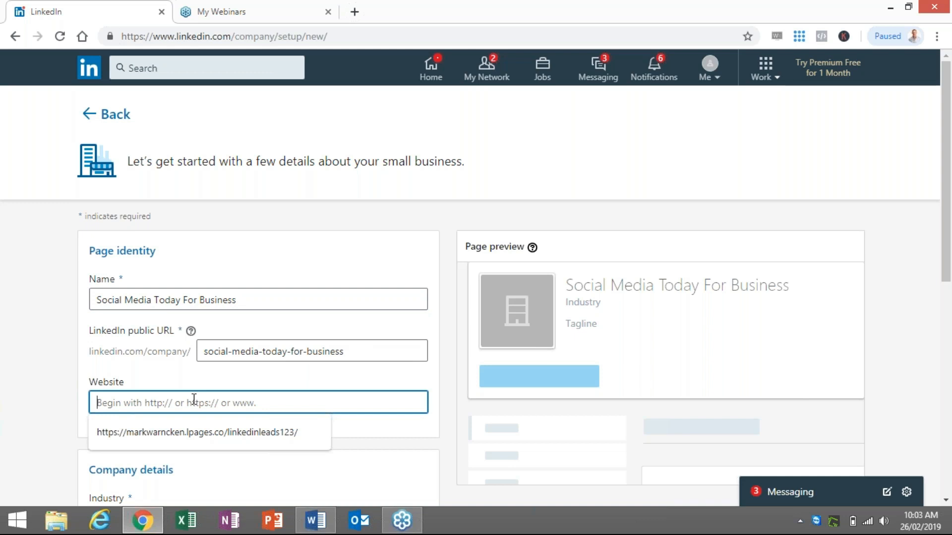
# Use the suggested website link, E-learning industry, 2–10 employees and Privately held type.
pyautogui.click(196, 432)
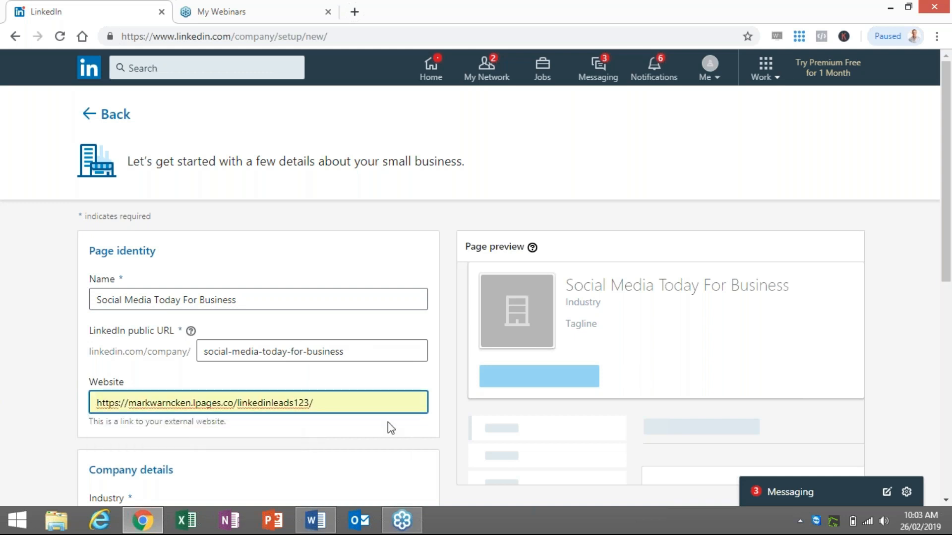
pyautogui.scroll(-3)
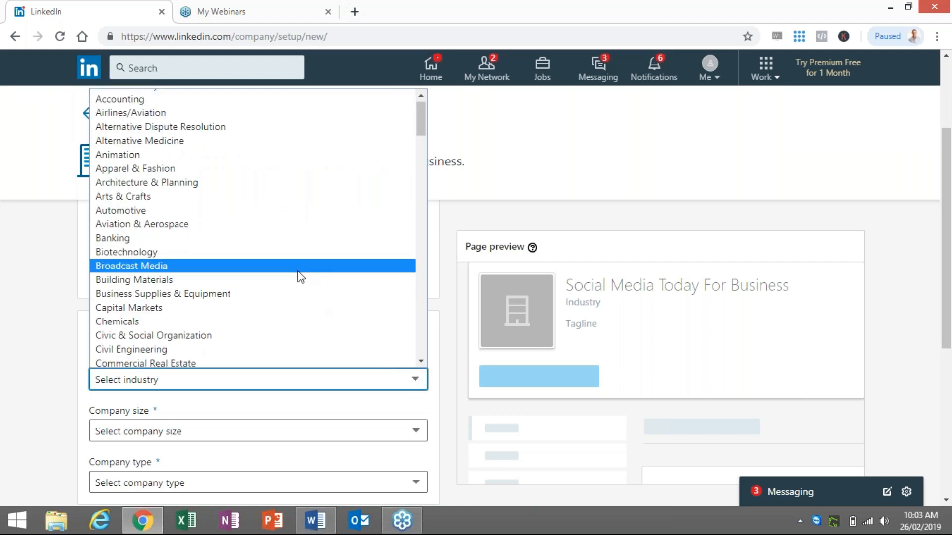
pyautogui.scroll(-3)
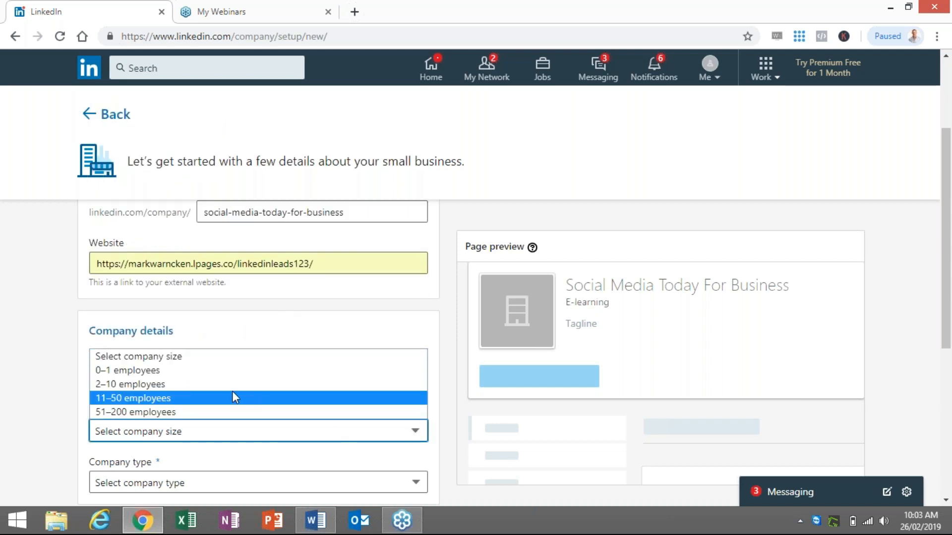
pyautogui.click(130, 384)
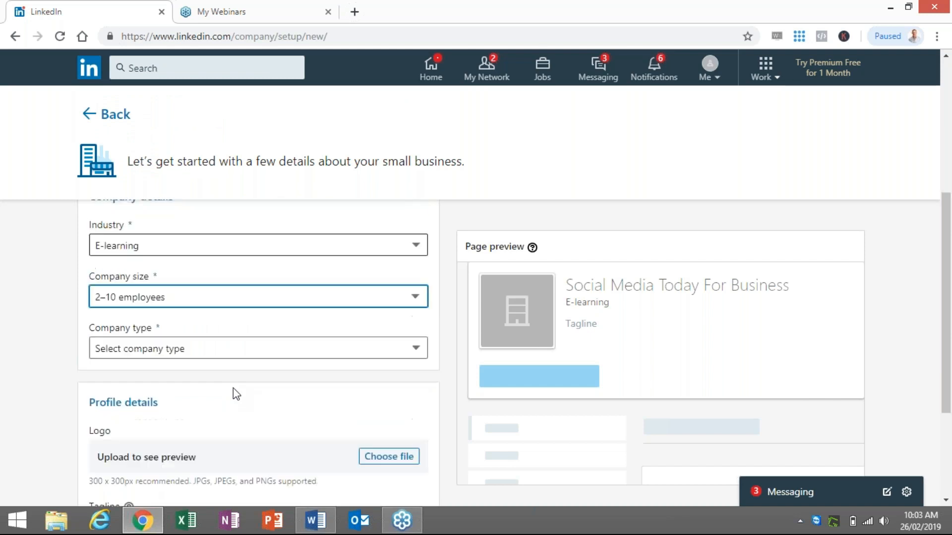
pyautogui.click(258, 348)
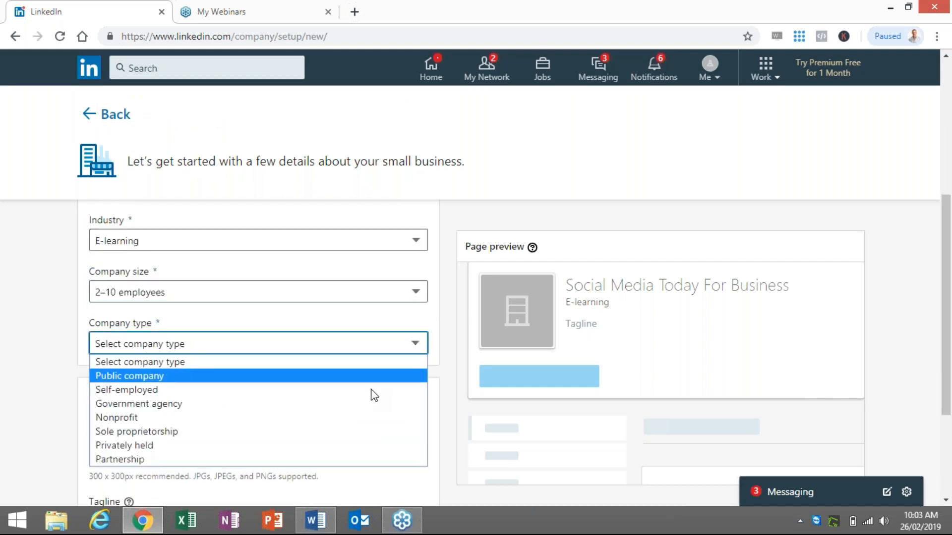
pyautogui.click(124, 445)
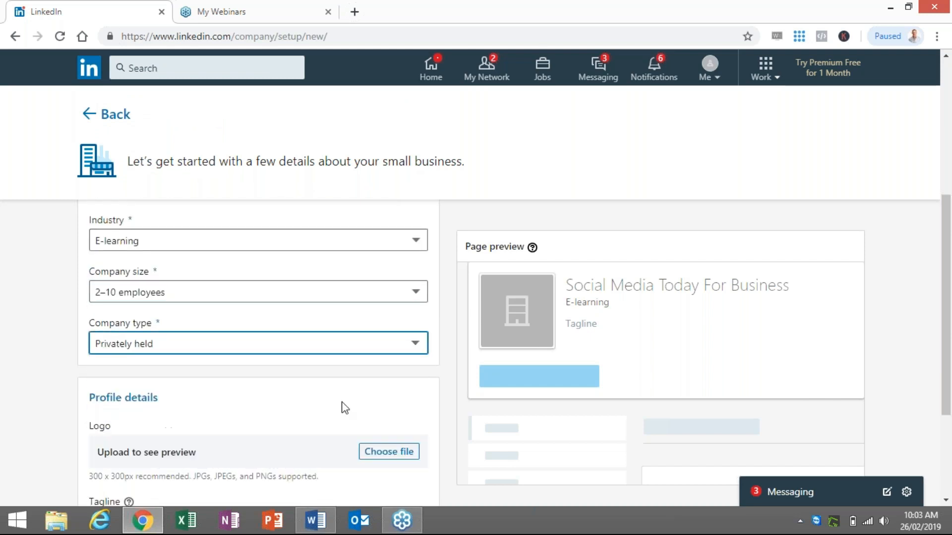
pyautogui.scroll(-3)
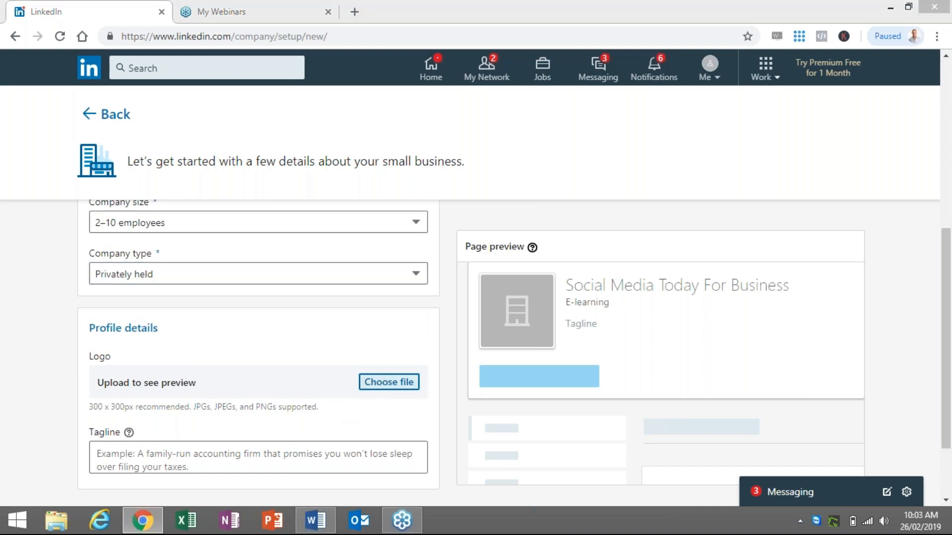
# Upload 'sms123 logo fb thumb.jpg' as the page logo.
pyautogui.click(388, 382)
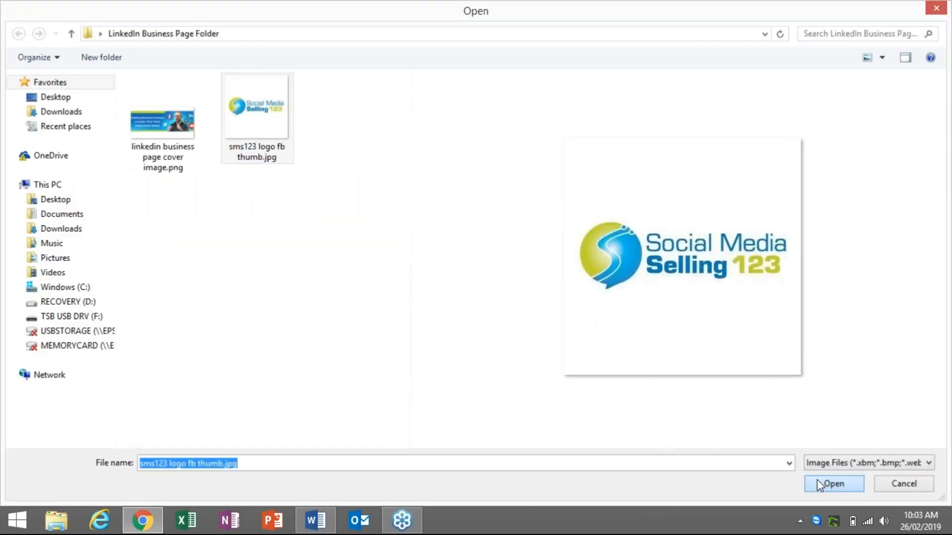
pyautogui.click(832, 484)
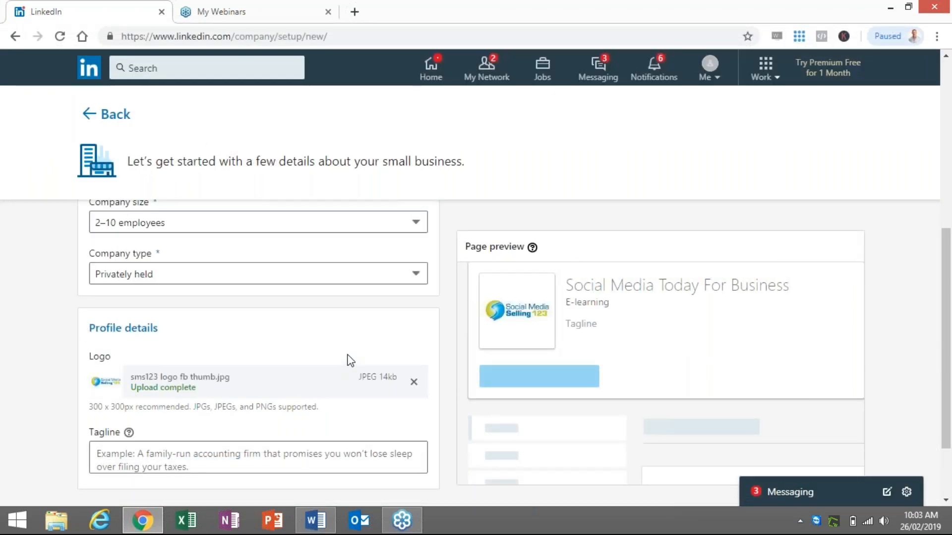
pyautogui.scroll(-3)
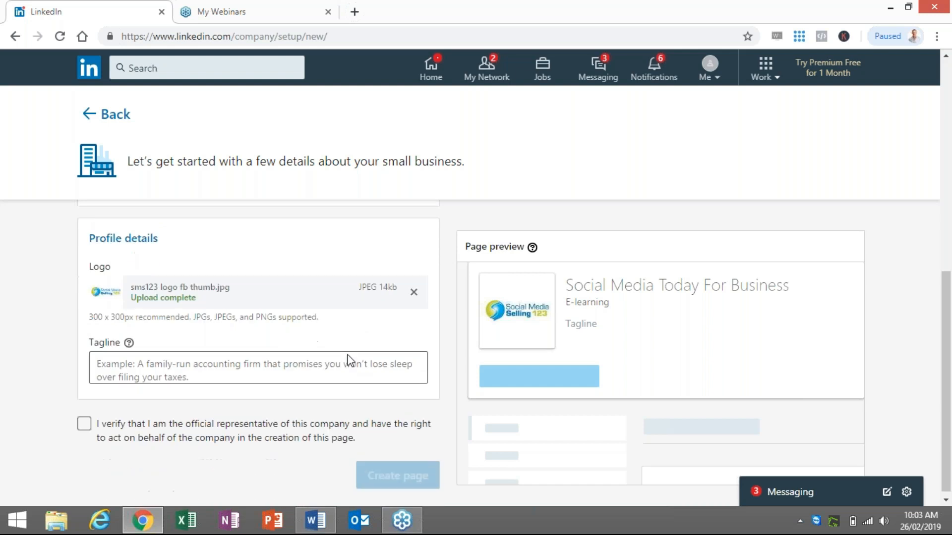
# Copy the tagline sentence from the Word notes back into the page form.
pyautogui.click(315, 520)
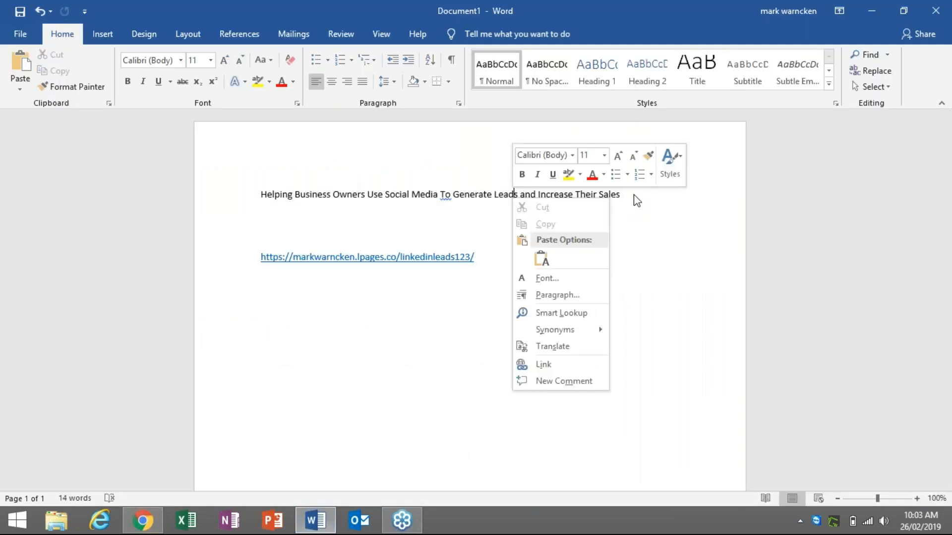
pyautogui.click(294, 194)
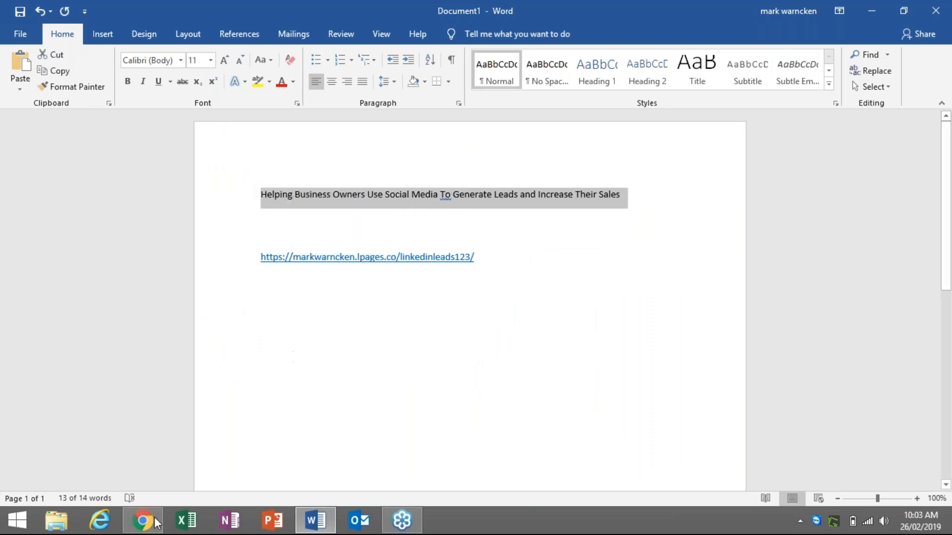
pyautogui.click(142, 519)
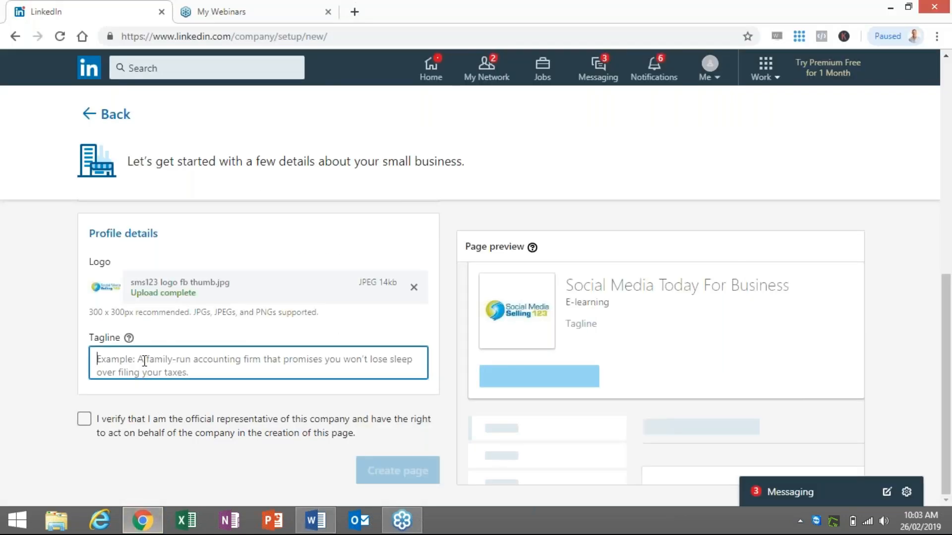
# Add the 'Helping Business Owners Use Social Media…' tagline, verify representation, and create the page.
pyautogui.write('Helping Business Owners Use Social Media To Generate Leads and Increase Their Sales')
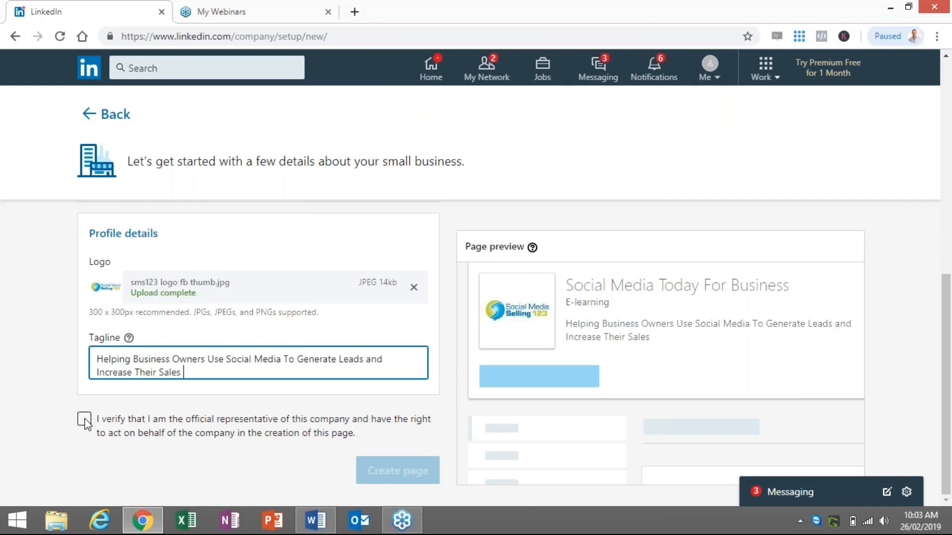
pyautogui.click(84, 419)
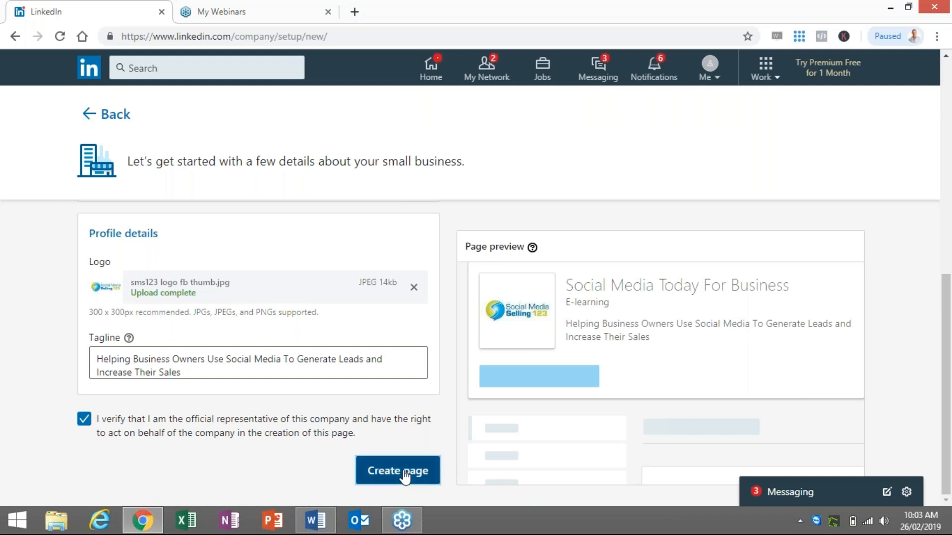
pyautogui.click(397, 474)
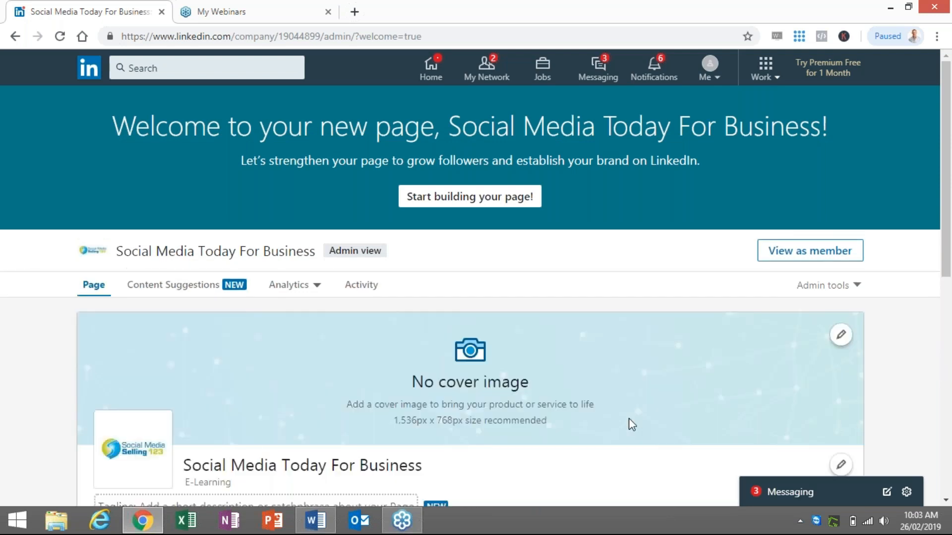
pyautogui.moveTo(642, 409)
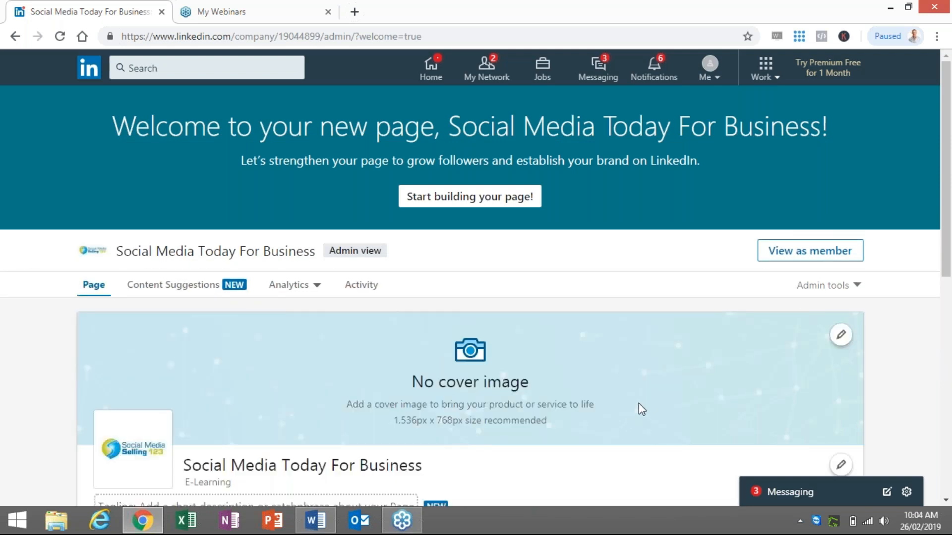
pyautogui.moveTo(478, 267)
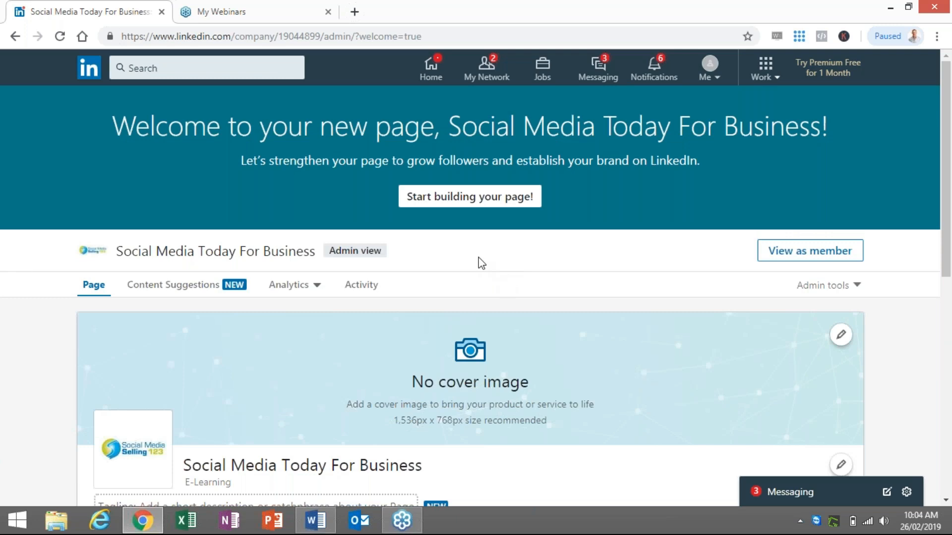
pyautogui.moveTo(551, 313)
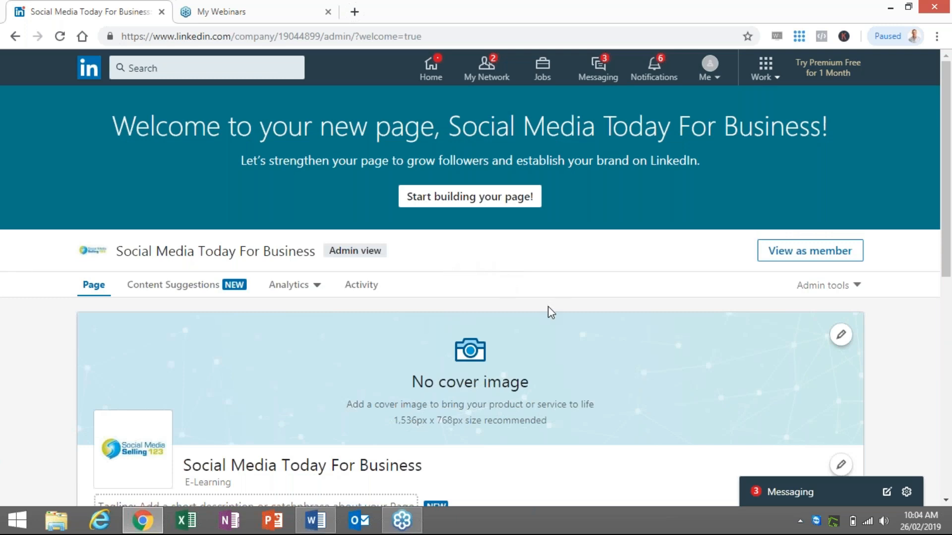
# Scroll the new page's admin view and open the cover image edit option.
pyautogui.scroll(-3)
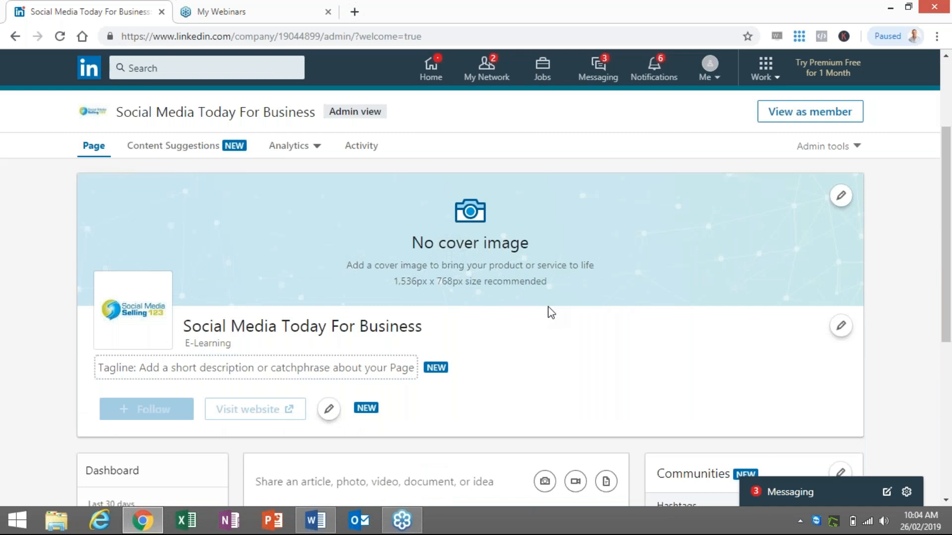
pyautogui.scroll(-3)
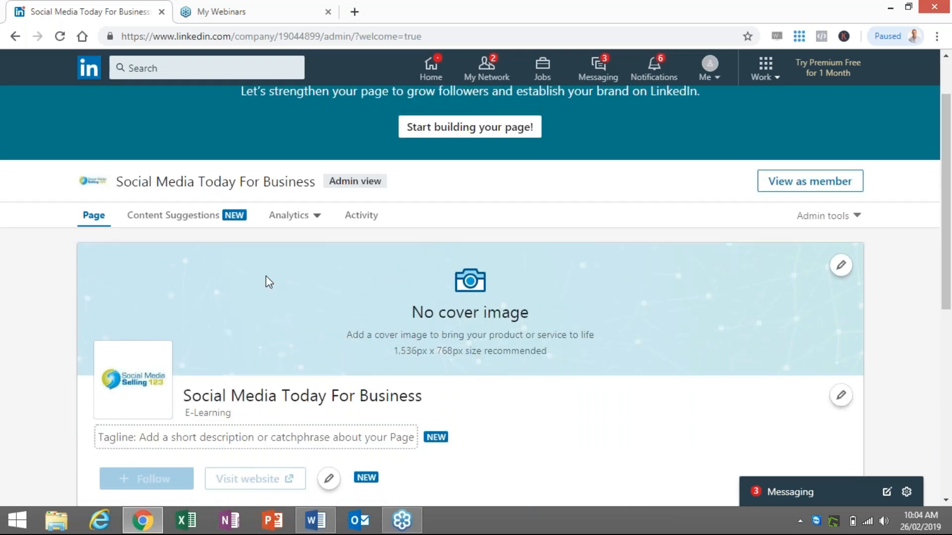
pyautogui.moveTo(363, 291)
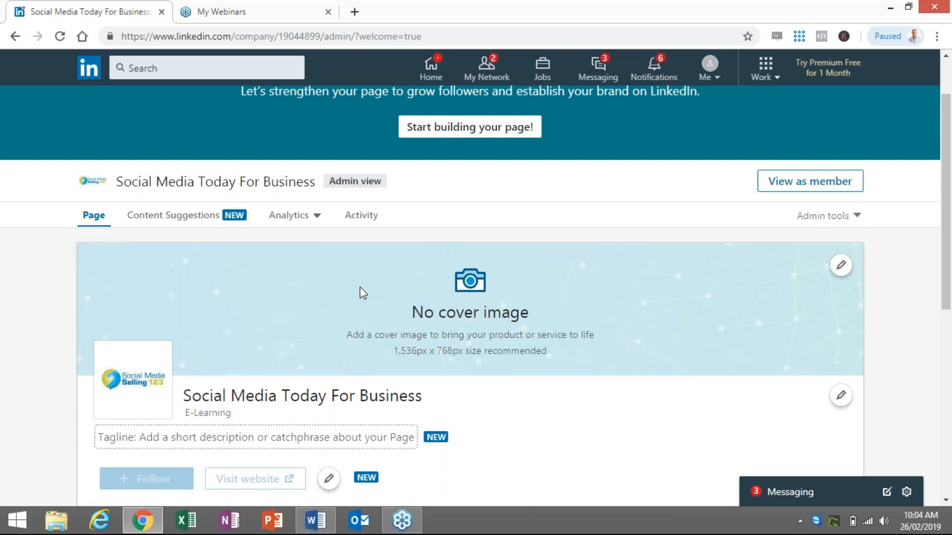
pyautogui.moveTo(841, 266)
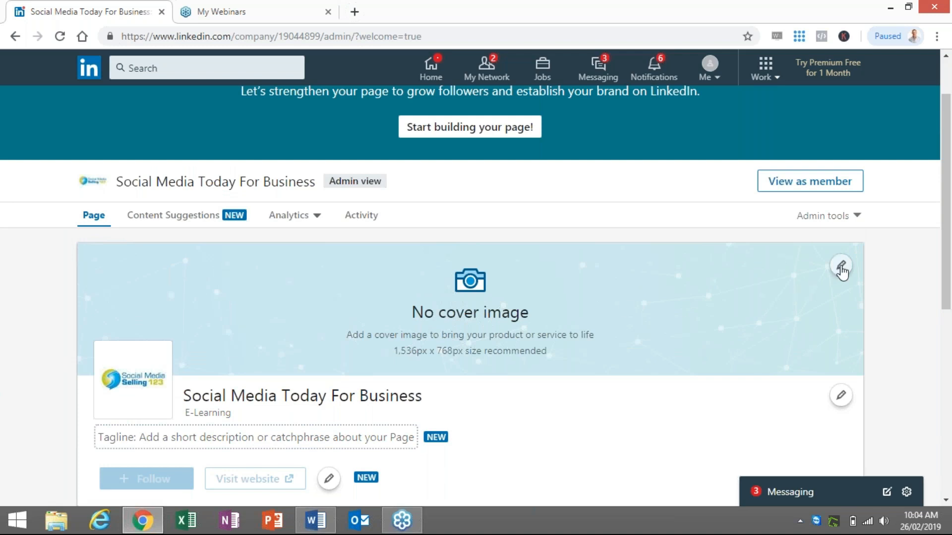
pyautogui.click(841, 266)
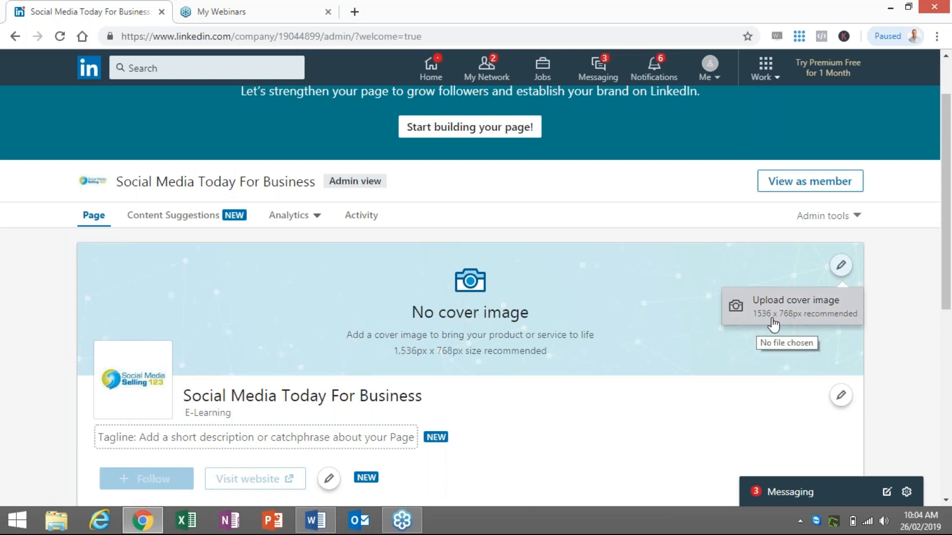
pyautogui.moveTo(789, 338)
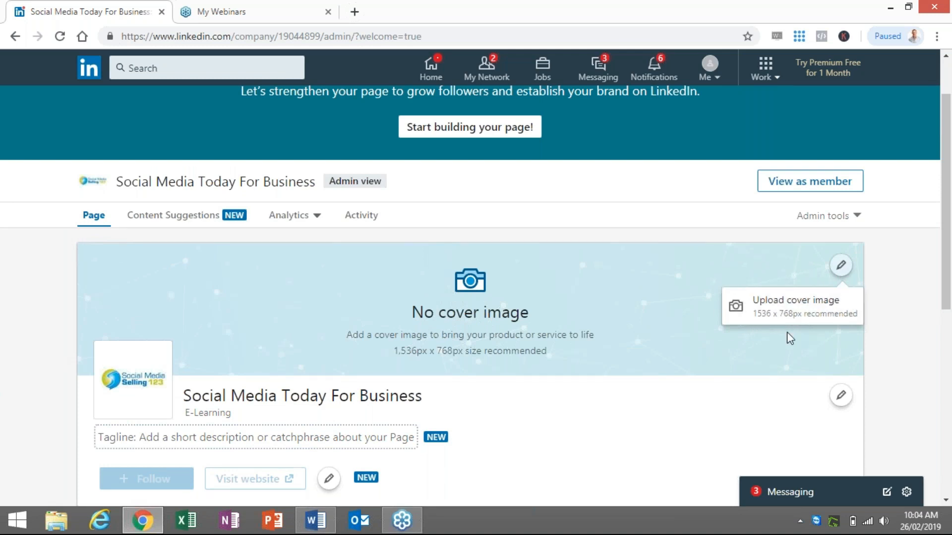
pyautogui.moveTo(825, 297)
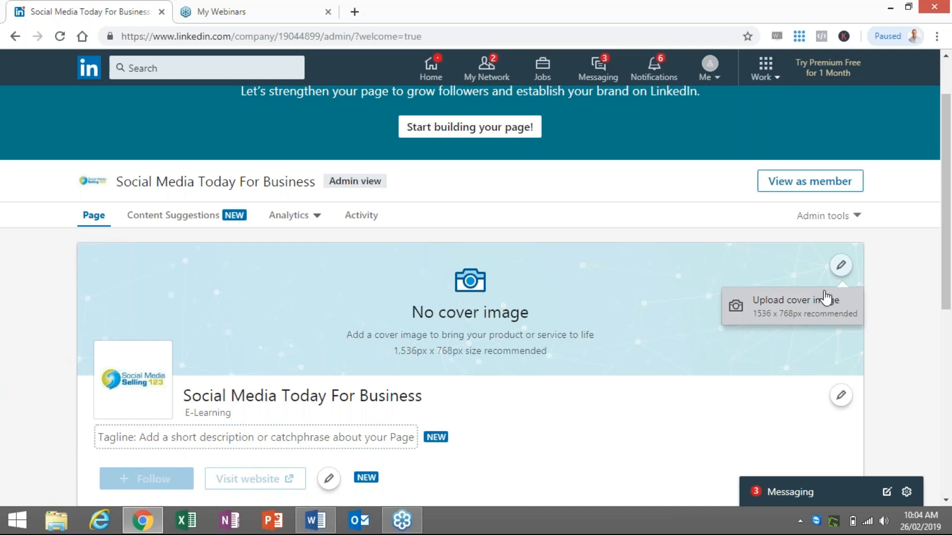
# Upload 'linkedin business page cover image.png' as the cover banner and save it.
pyautogui.click(795, 300)
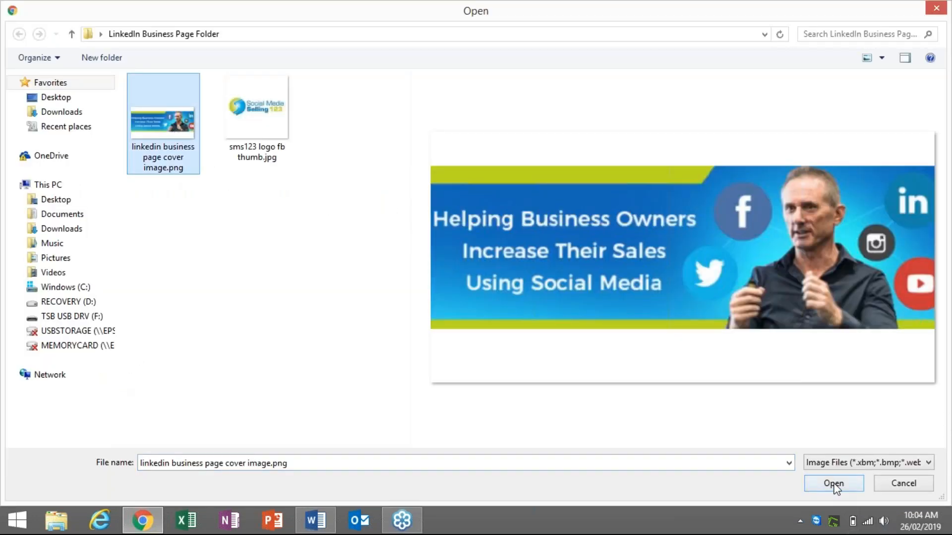
pyautogui.click(832, 484)
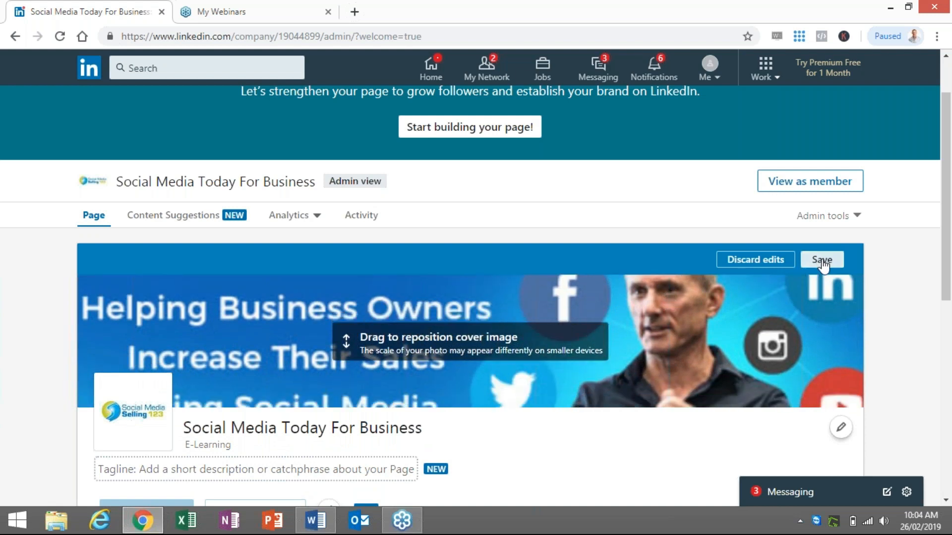
pyautogui.click(821, 259)
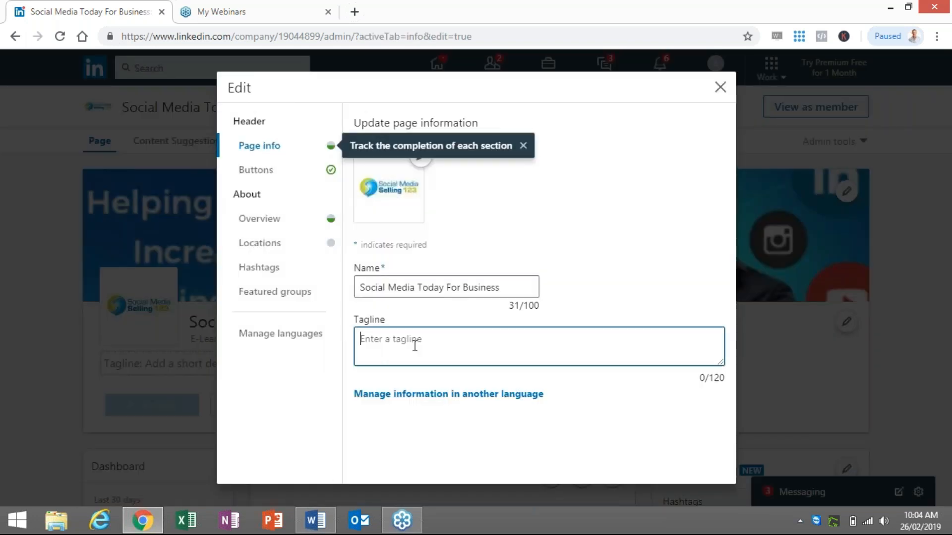
# Copy the tagline from Word, paste it into the Tagline field, save, and close the editor.
pyautogui.click(315, 520)
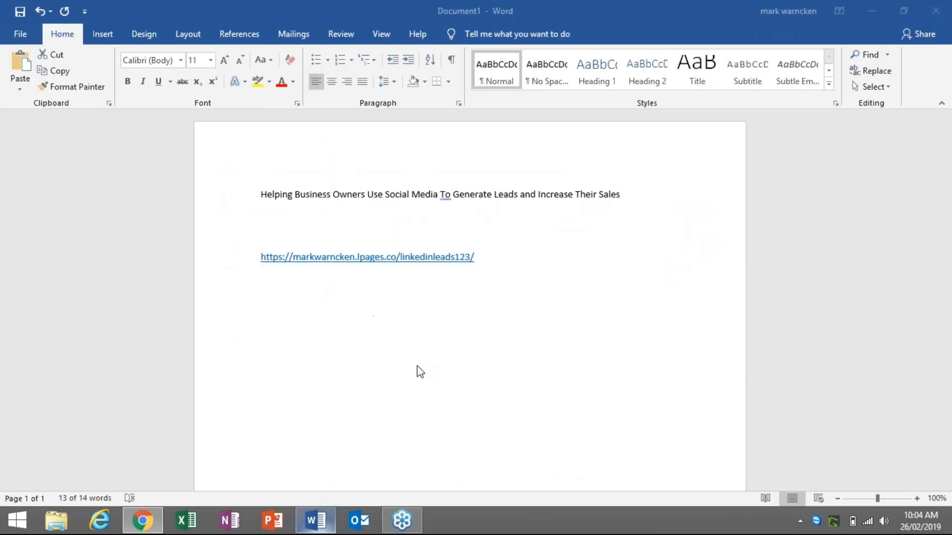
pyautogui.rightClick(440, 194)
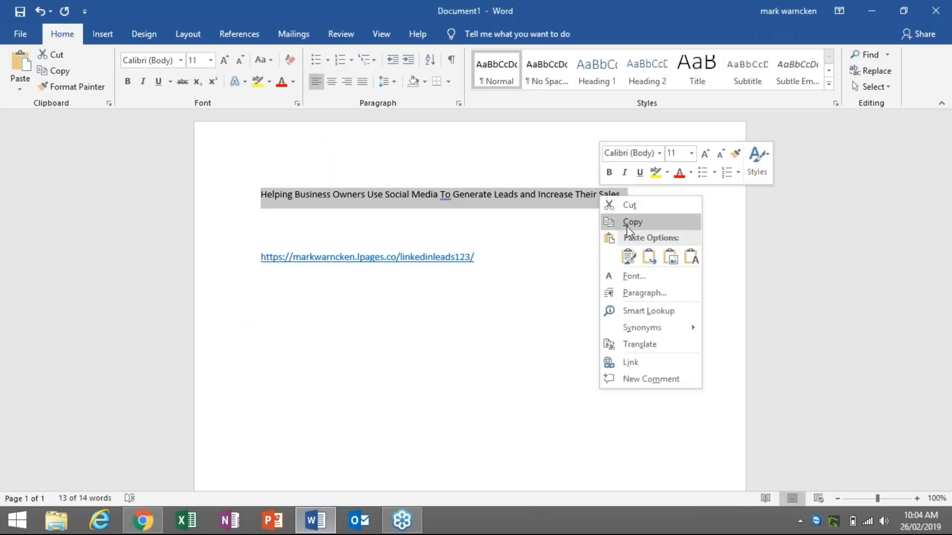
pyautogui.click(142, 521)
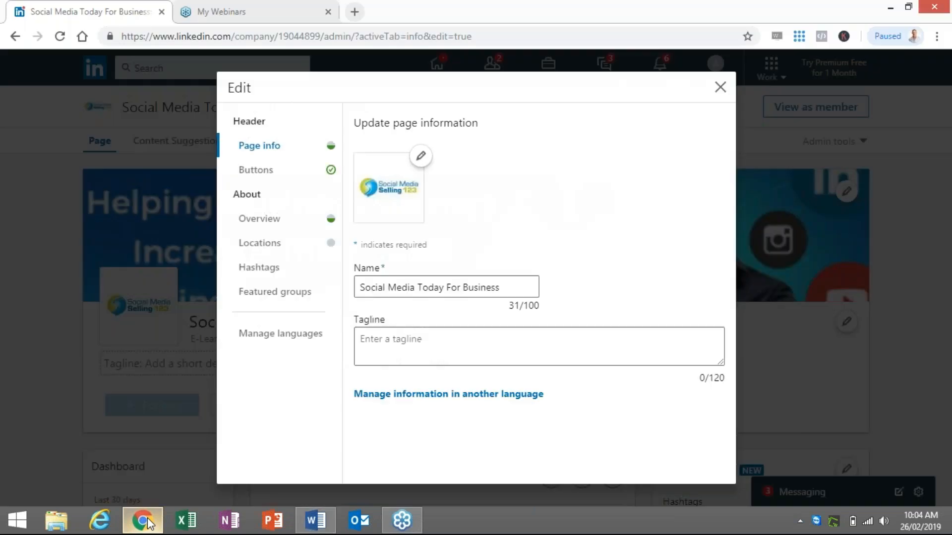
pyautogui.rightClick(538, 346)
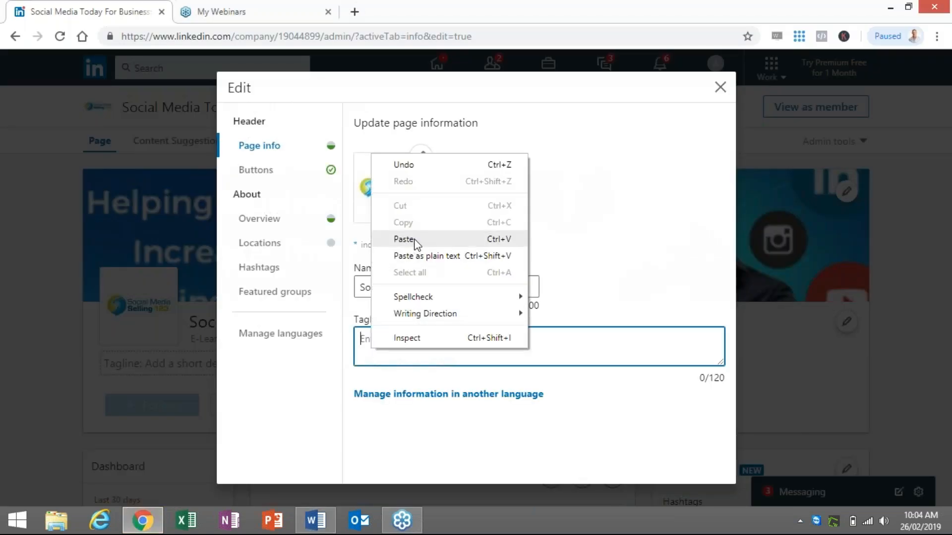
pyautogui.click(403, 238)
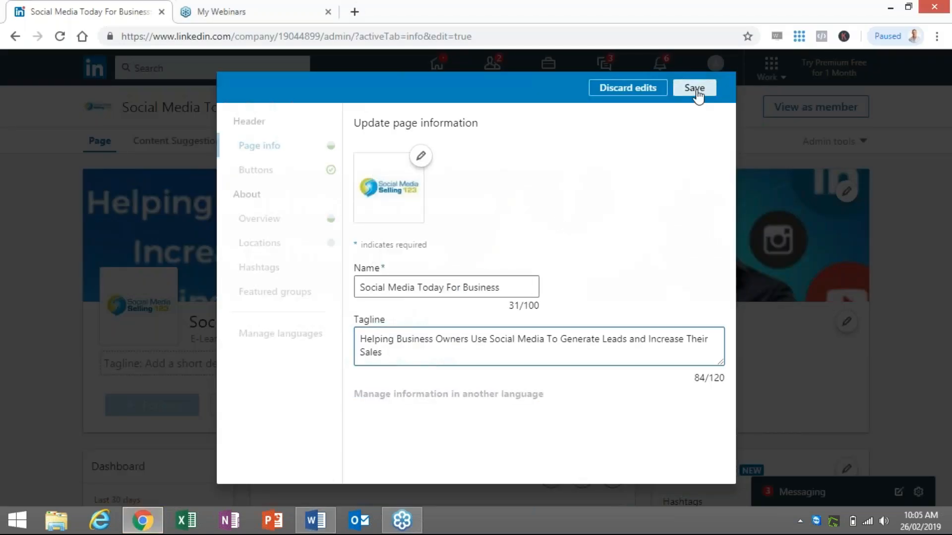
pyautogui.click(694, 88)
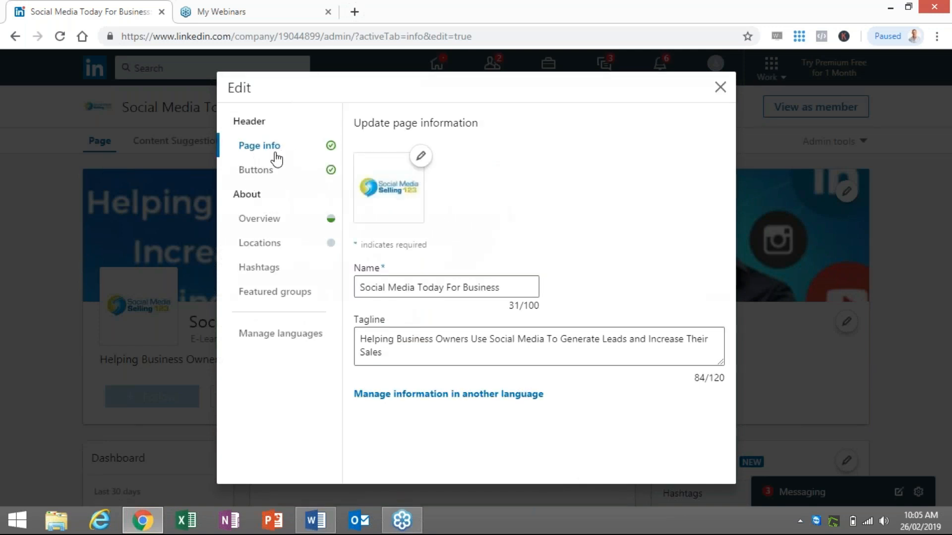
pyautogui.moveTo(329, 246)
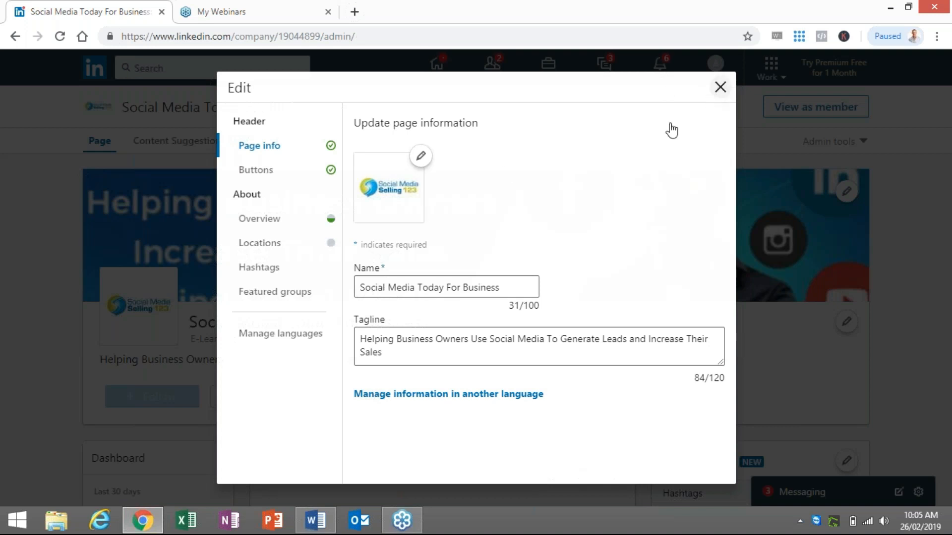
pyautogui.click(720, 87)
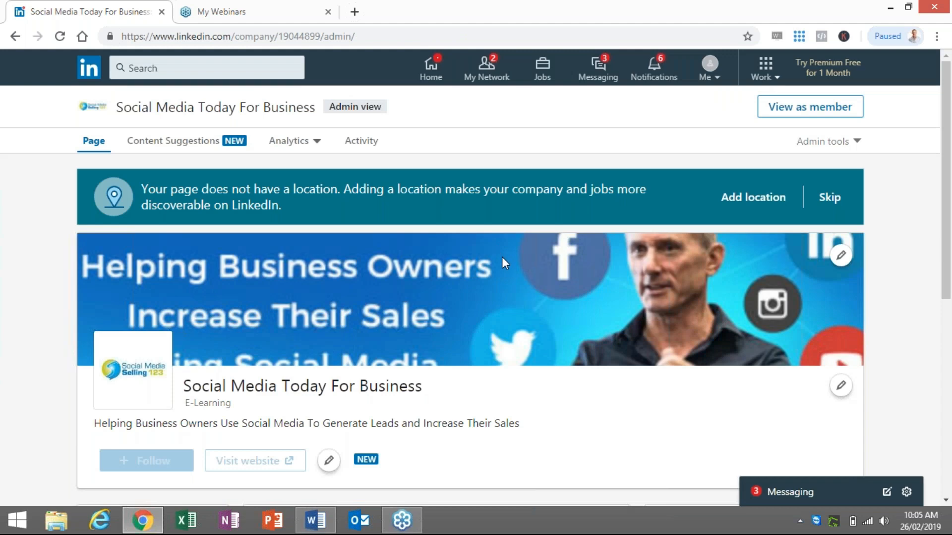
pyautogui.moveTo(487, 278)
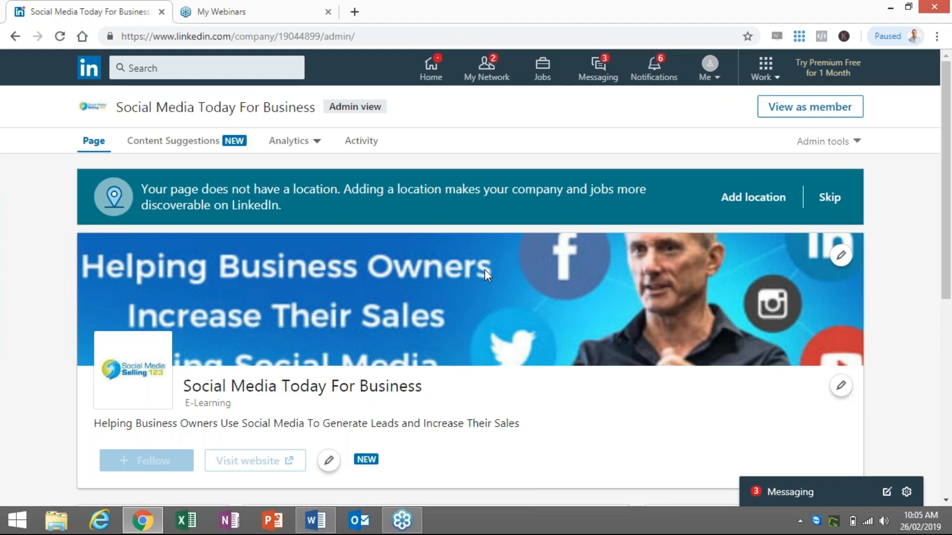
# Scroll to the missing-location notice and choose Add location.
pyautogui.scroll(-3)
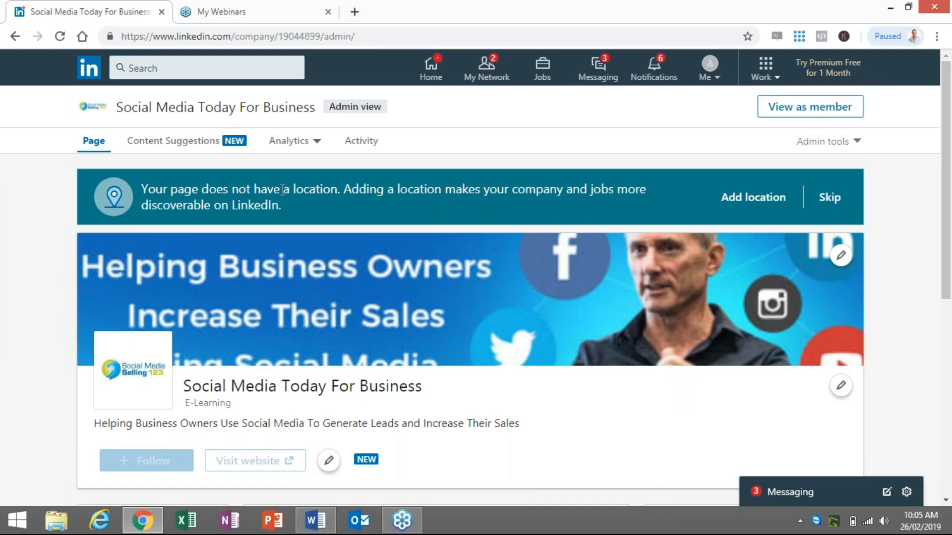
pyautogui.moveTo(336, 206)
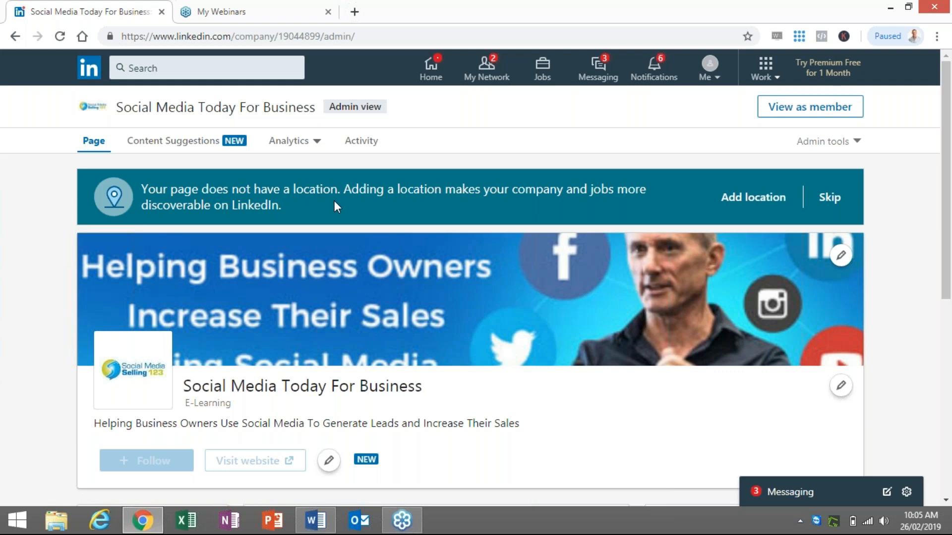
pyautogui.moveTo(190, 193)
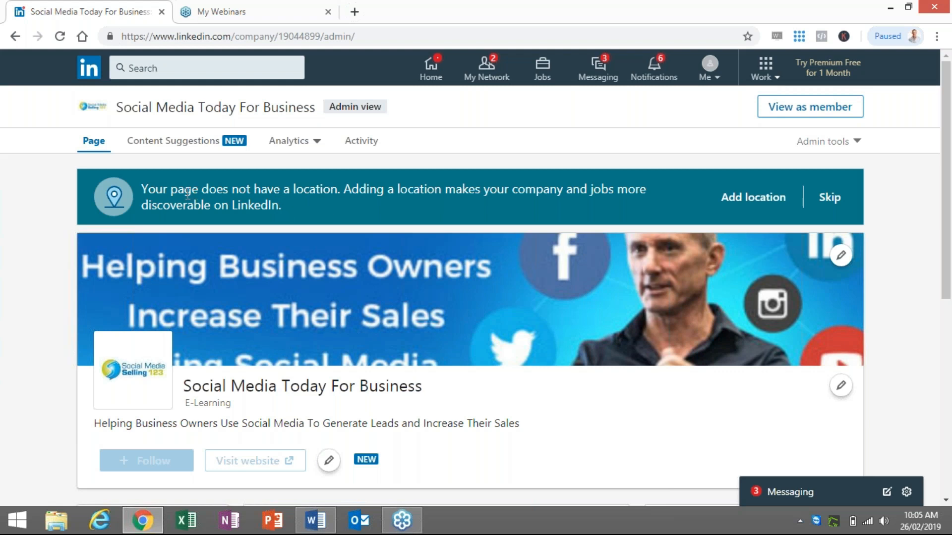
pyautogui.click(752, 197)
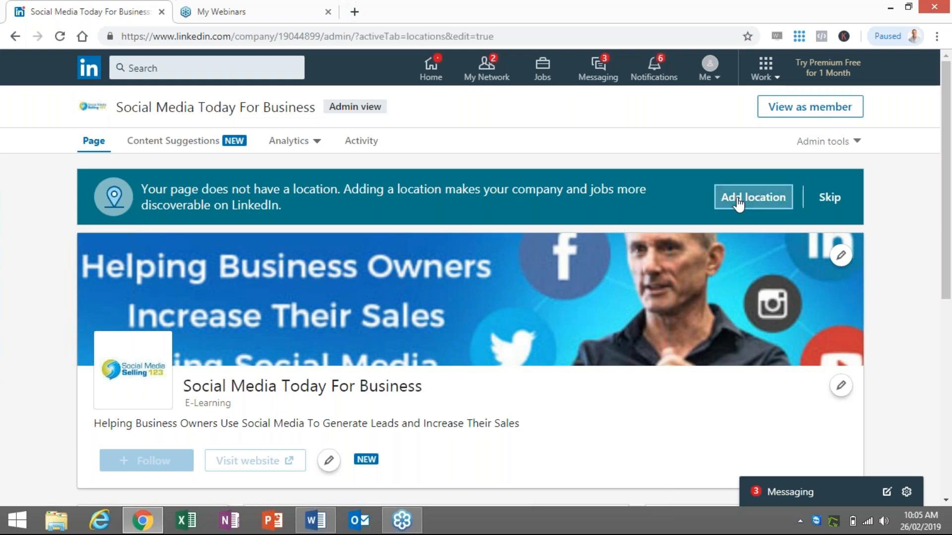
# Start a new location entry and choose the country, Australia.
pyautogui.click(753, 197)
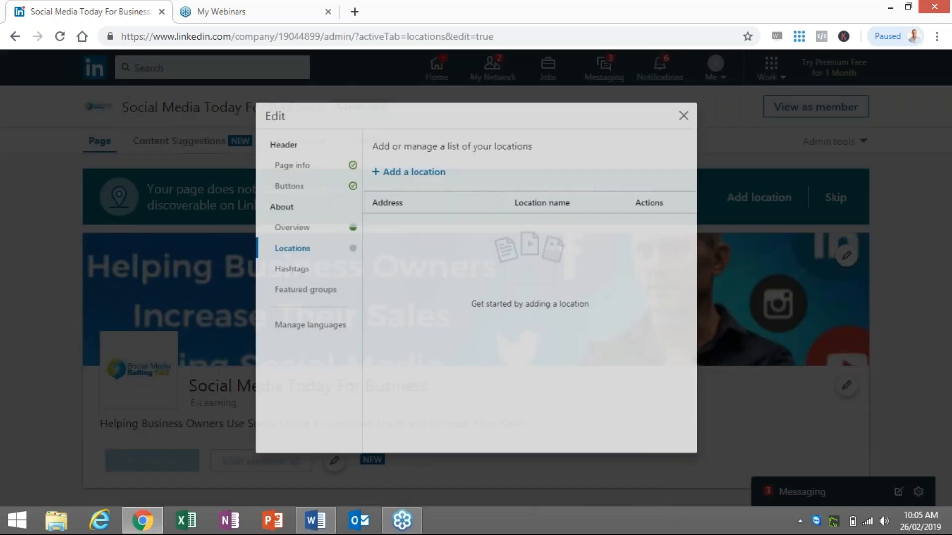
pyautogui.click(408, 173)
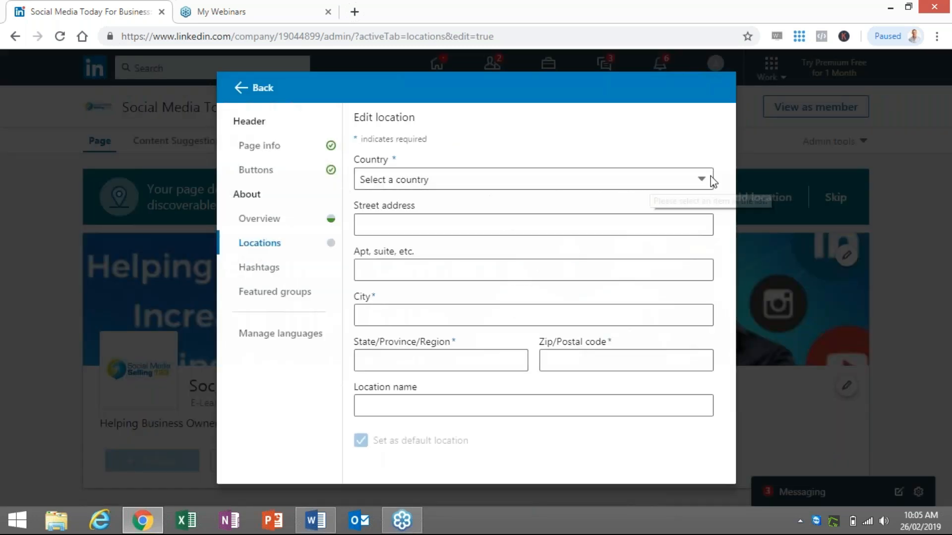
pyautogui.click(701, 179)
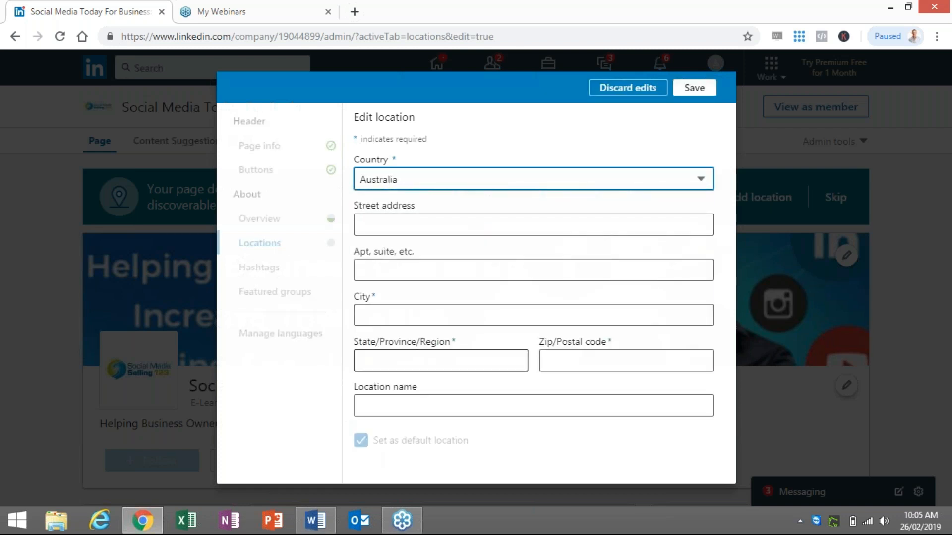
pyautogui.click(694, 87)
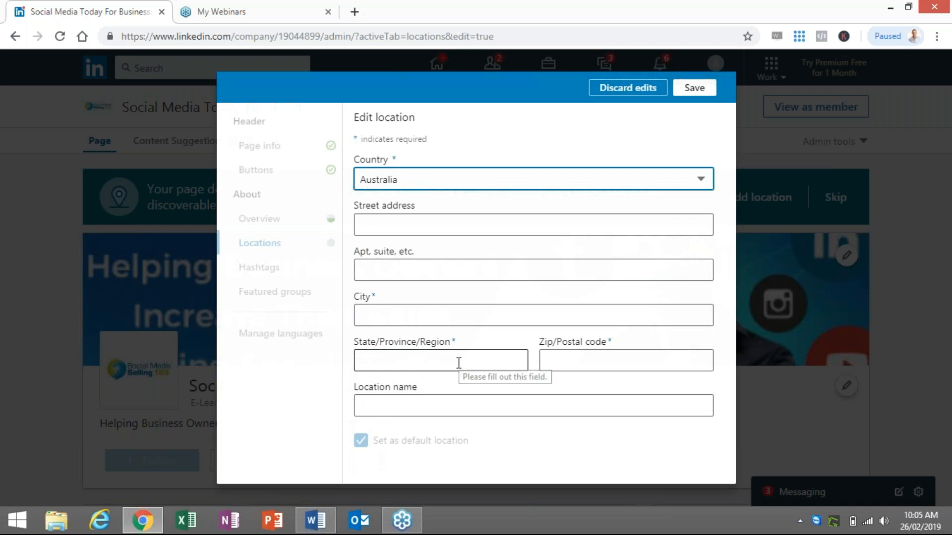
# Enter city Sydney, state NSW and postal code 2000, correcting a mistyped city.
pyautogui.click(532, 314)
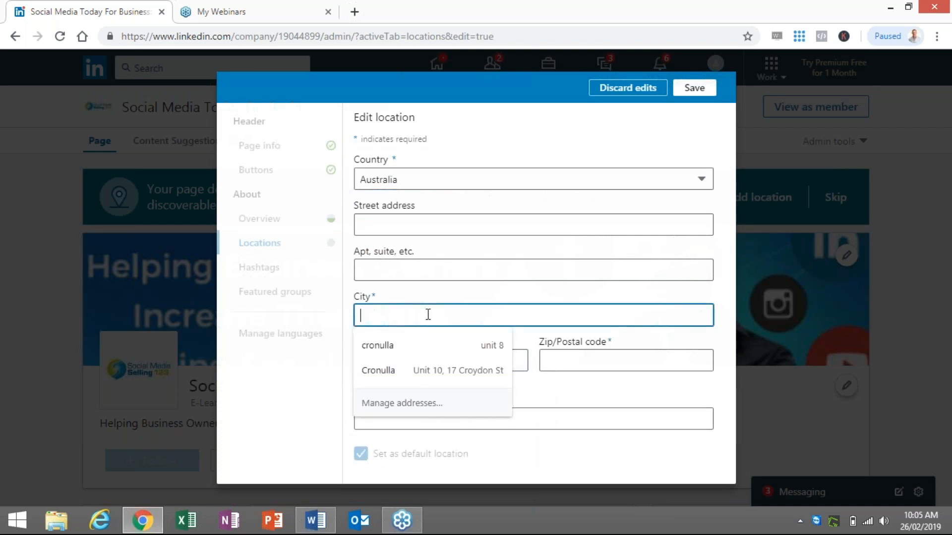
pyautogui.write('sYDMEY')
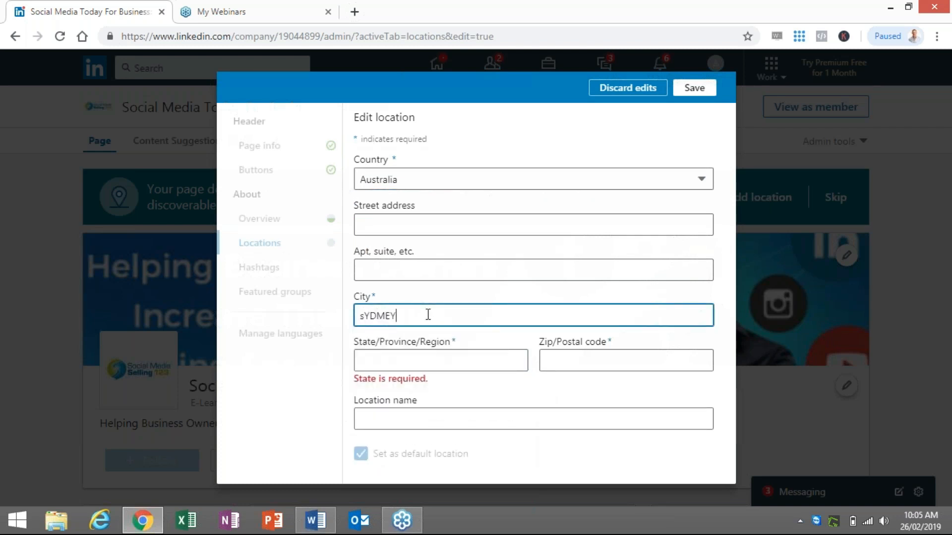
pyautogui.press('ctrl+a')
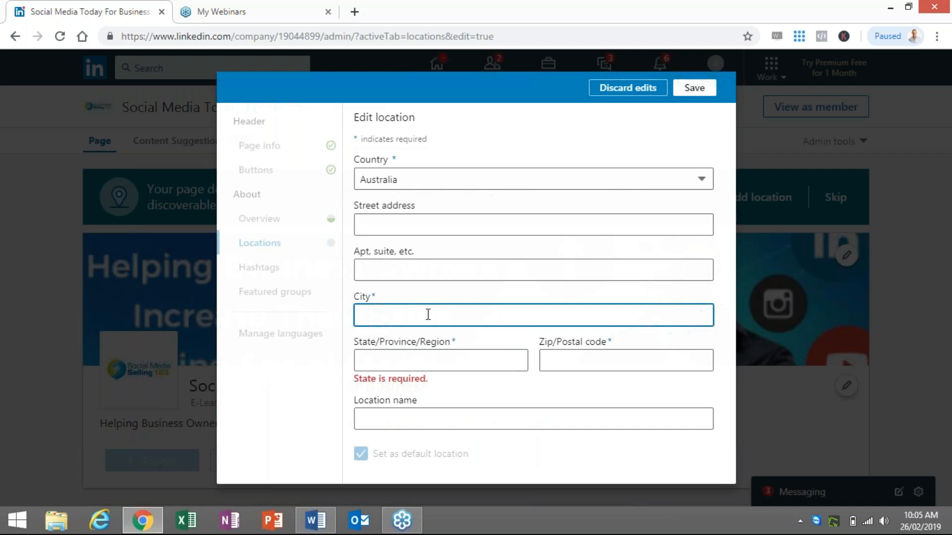
pyautogui.write('Syd')
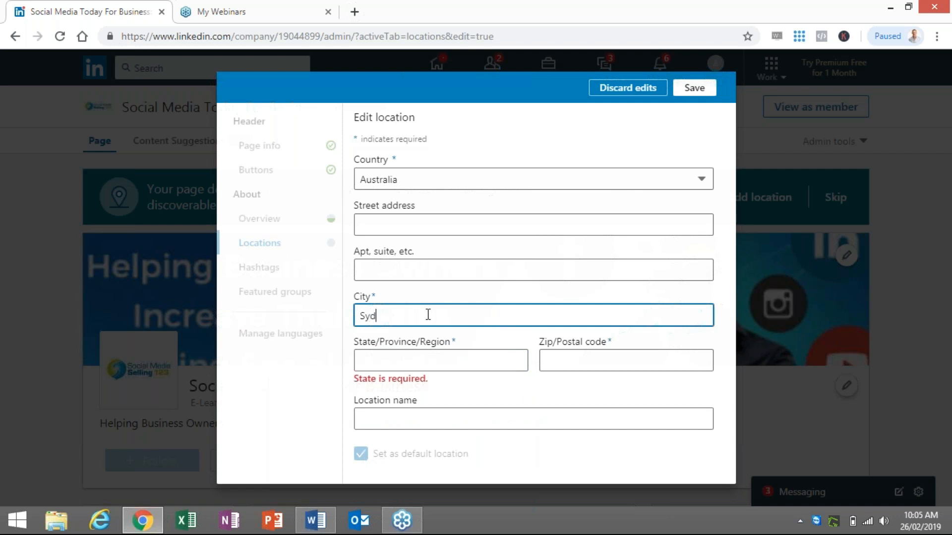
pyautogui.write('ney')
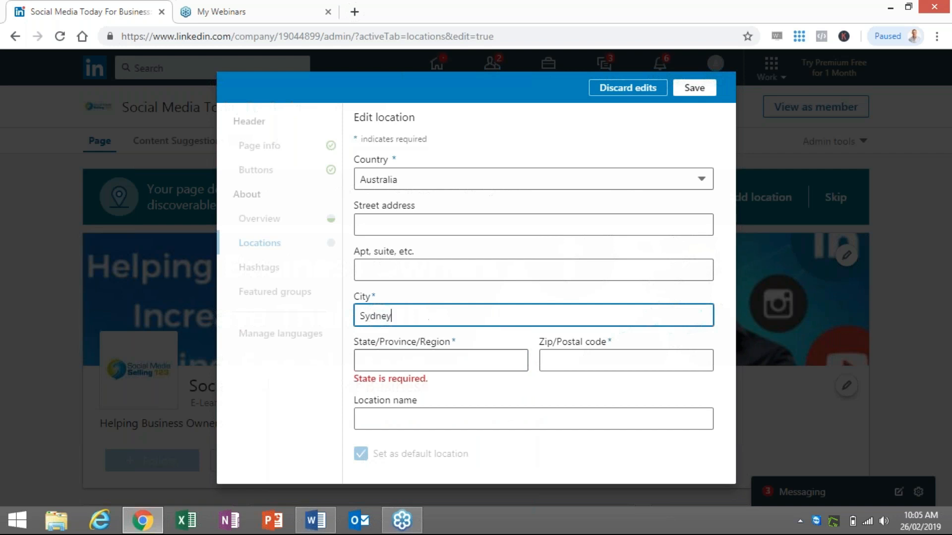
pyautogui.write('NSW')
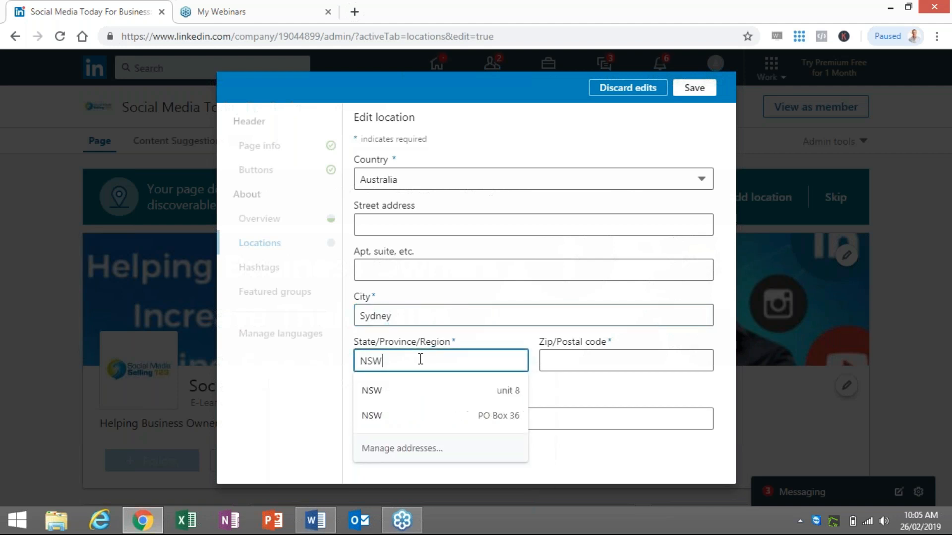
pyautogui.click(625, 360)
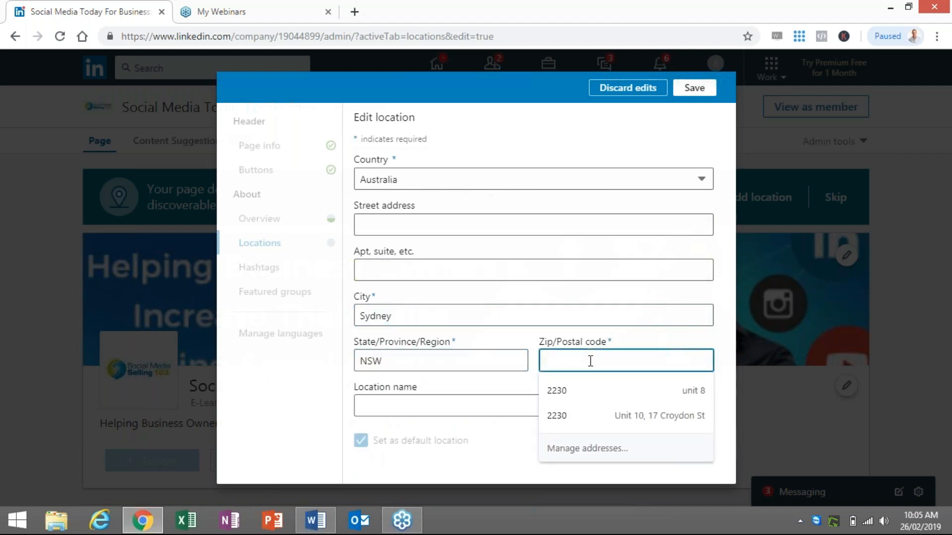
pyautogui.write('2000')
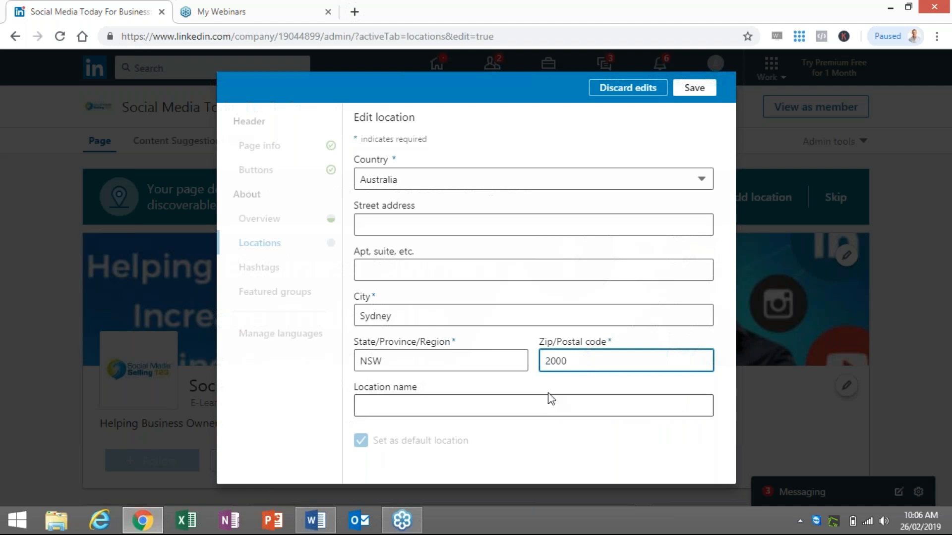
pyautogui.moveTo(609, 175)
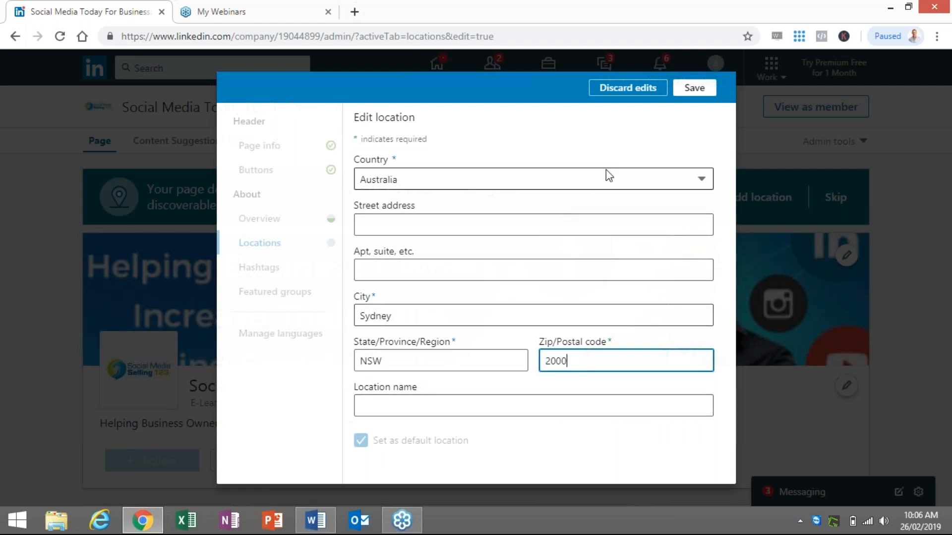
pyautogui.moveTo(693, 87)
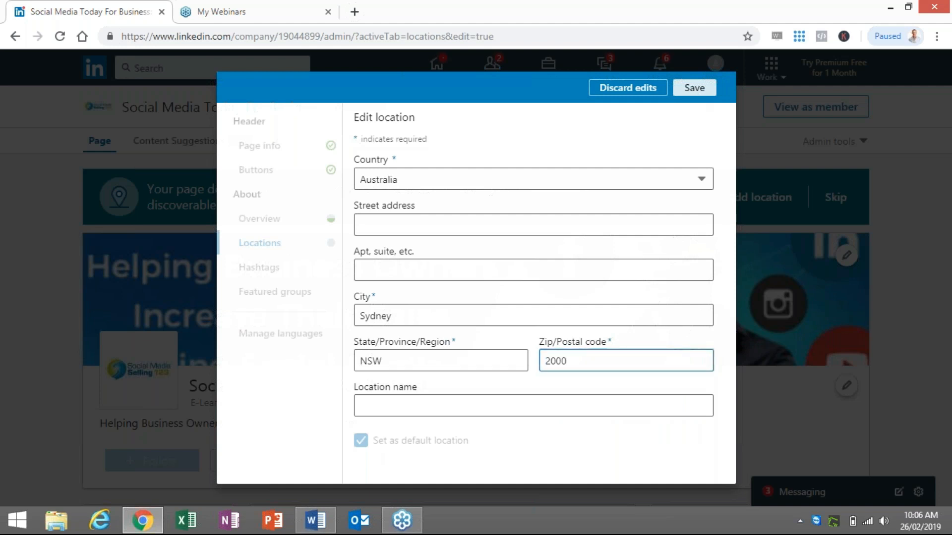
# Save the Sydney location and close the location editor.
pyautogui.click(693, 87)
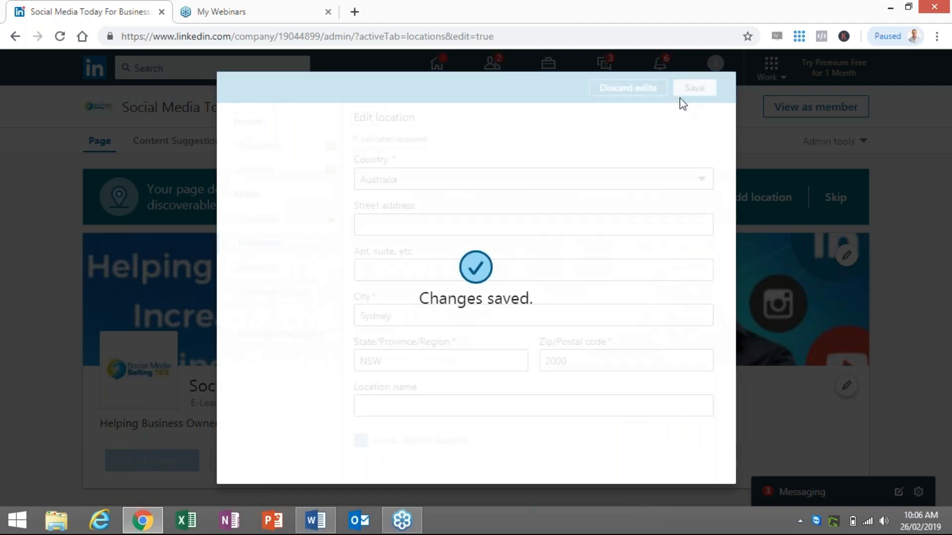
pyautogui.click(693, 88)
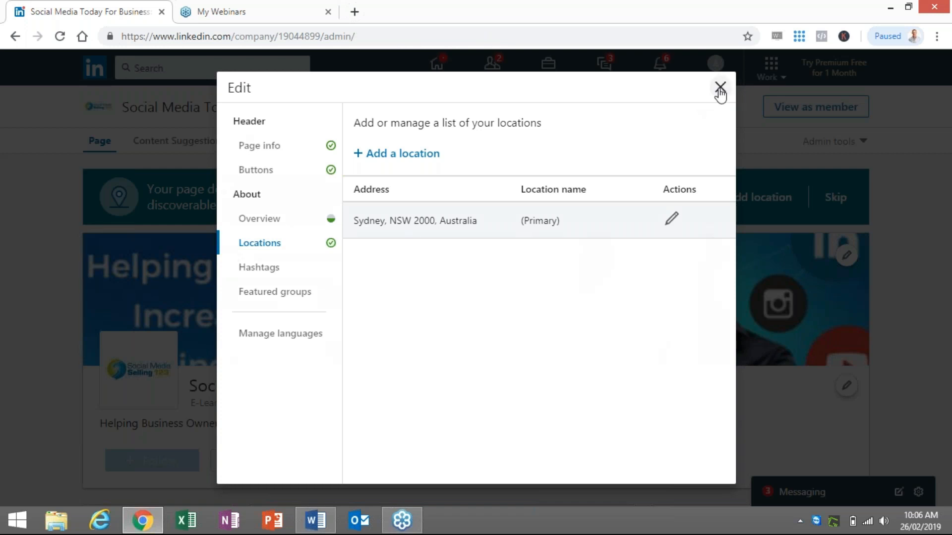
pyautogui.click(720, 87)
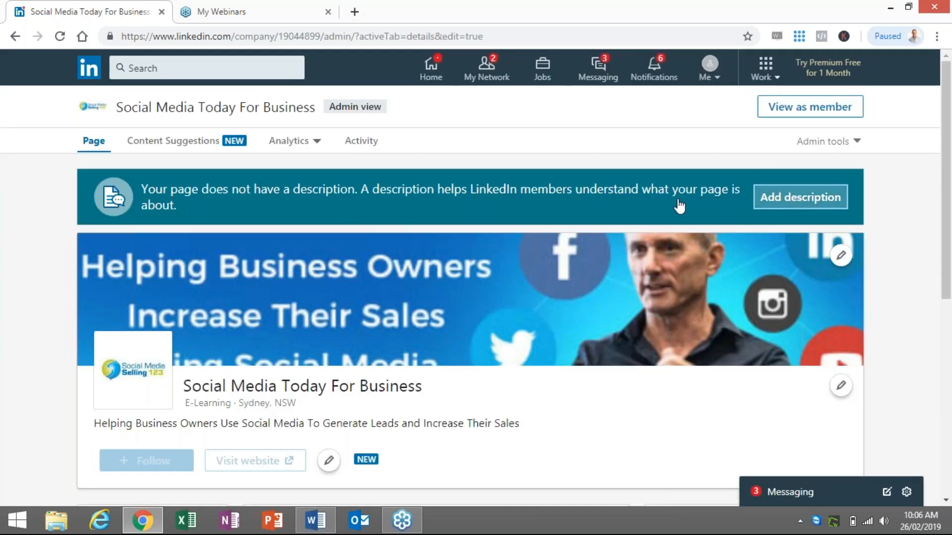
# Paste 'Helping Business Owners Use Social Media To Generate Leads and Increase Their Sales' as the page description and save.
pyautogui.click(800, 198)
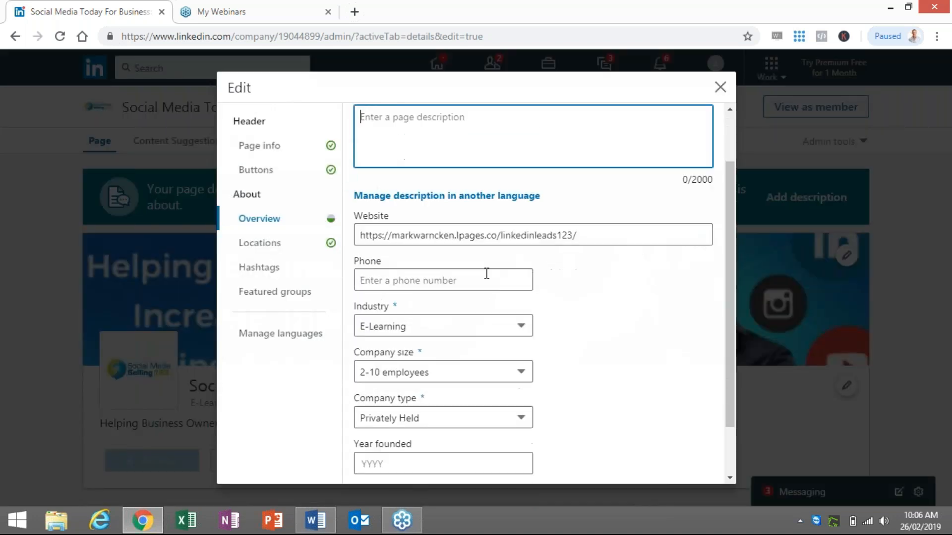
pyautogui.click(315, 520)
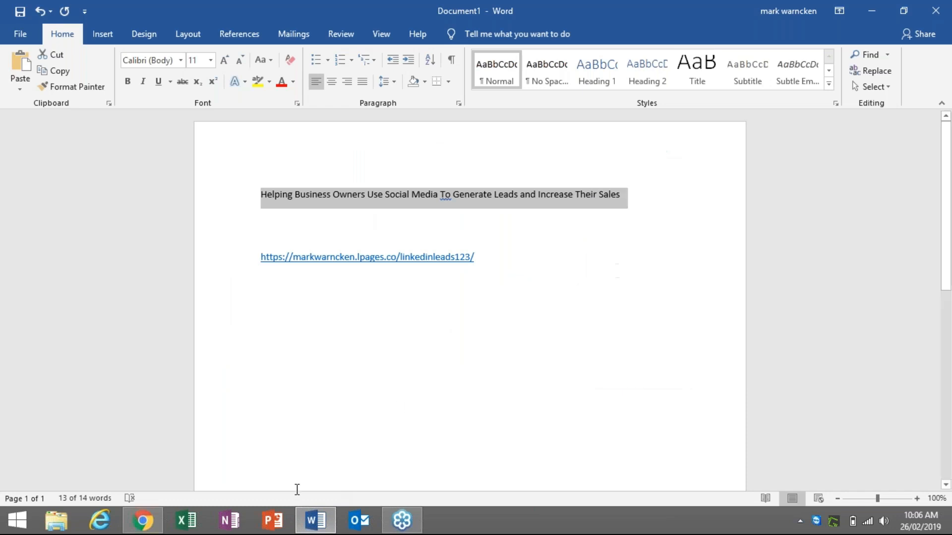
pyautogui.click(143, 519)
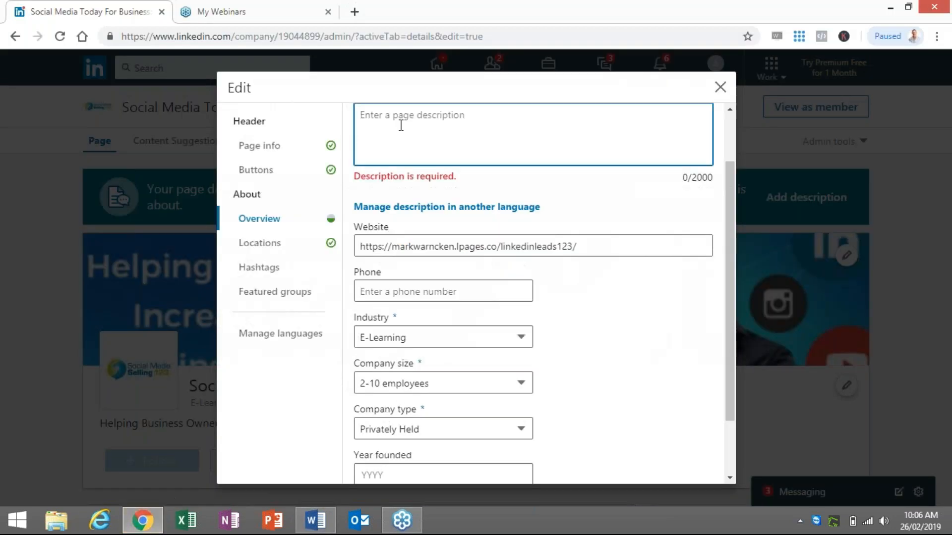
pyautogui.write('Helping Business Owners Use Social Media To Generate Leads and Increase Their Sales')
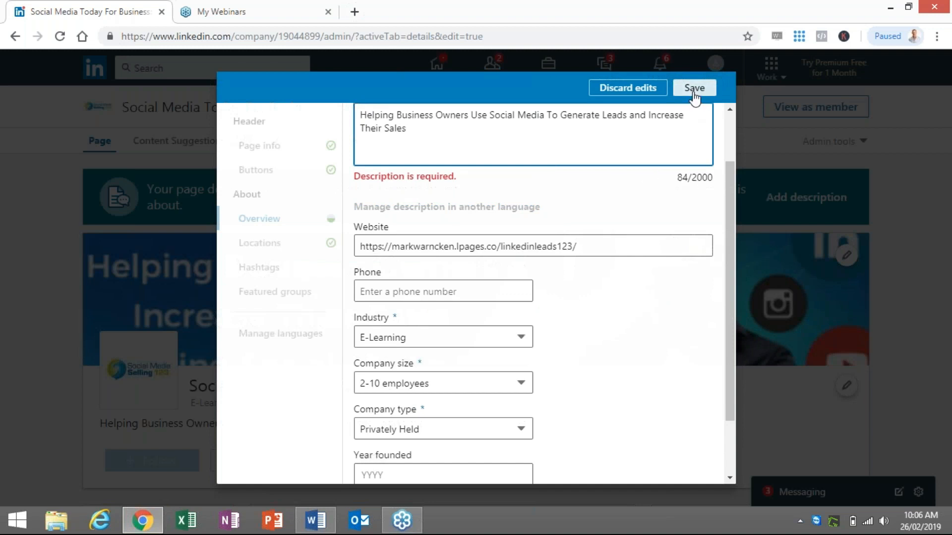
pyautogui.click(694, 88)
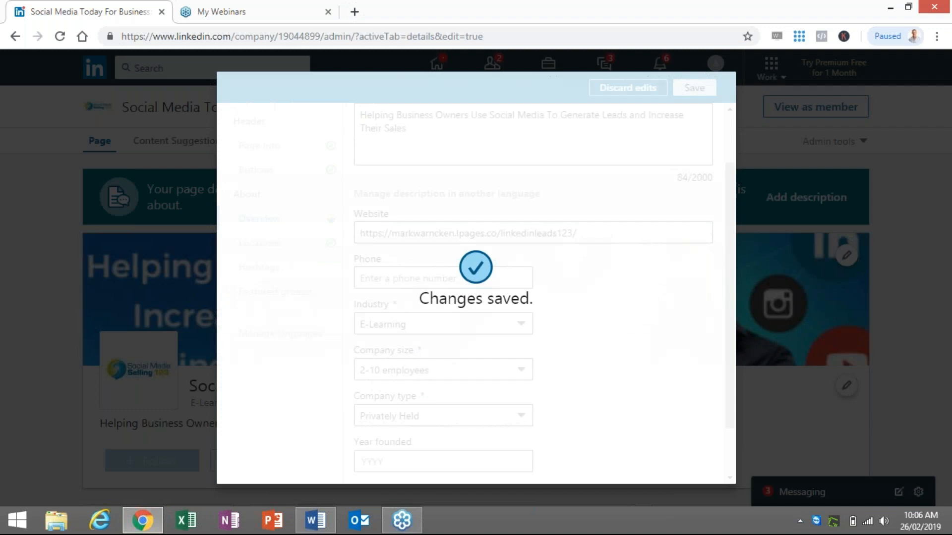
pyautogui.click(692, 88)
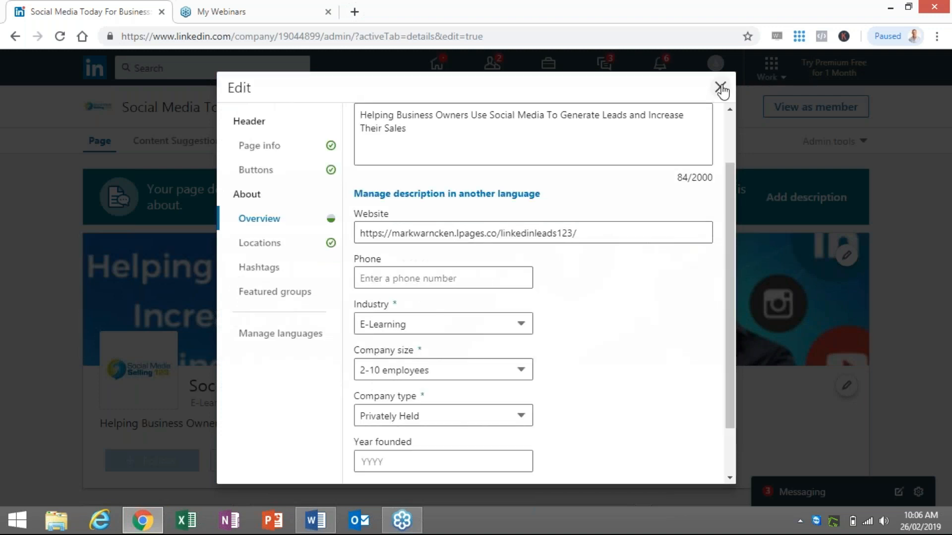
# Close the Edit dialog and dismiss the 'Congratulations, you have an all-star page!' banner.
pyautogui.click(721, 88)
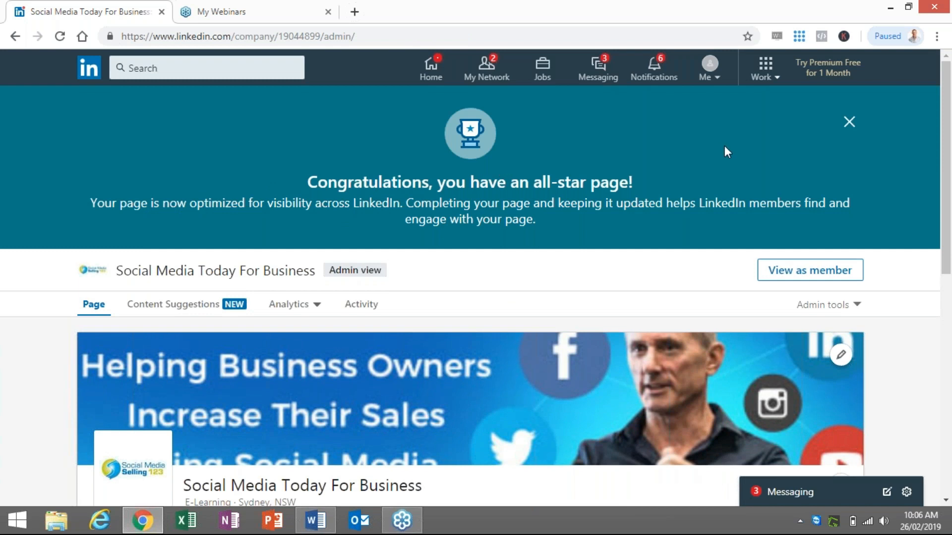
pyautogui.moveTo(157, 219)
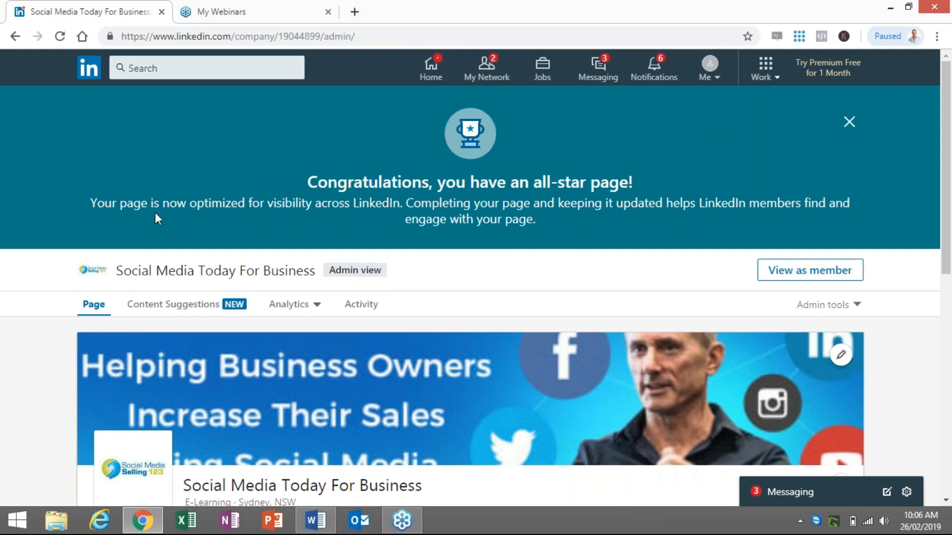
pyautogui.moveTo(361, 206)
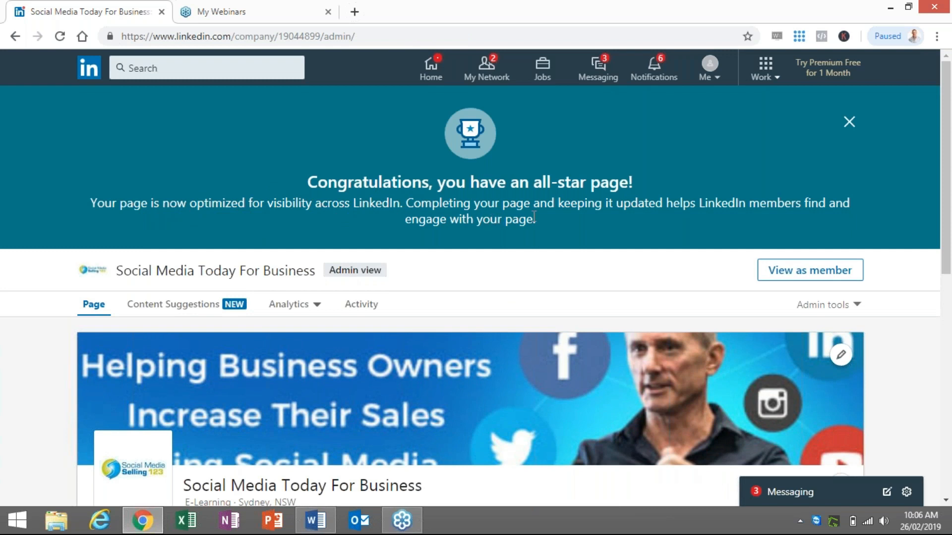
pyautogui.moveTo(619, 227)
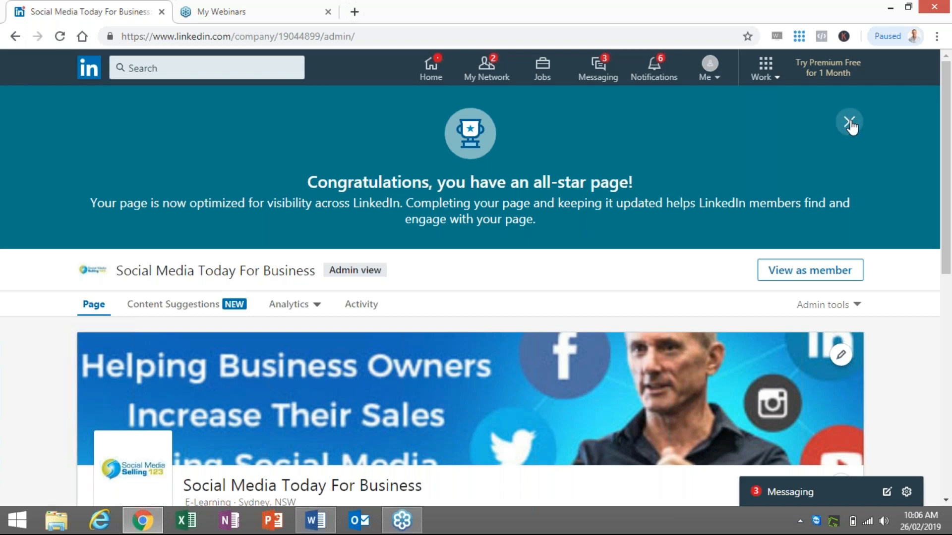
pyautogui.click(849, 121)
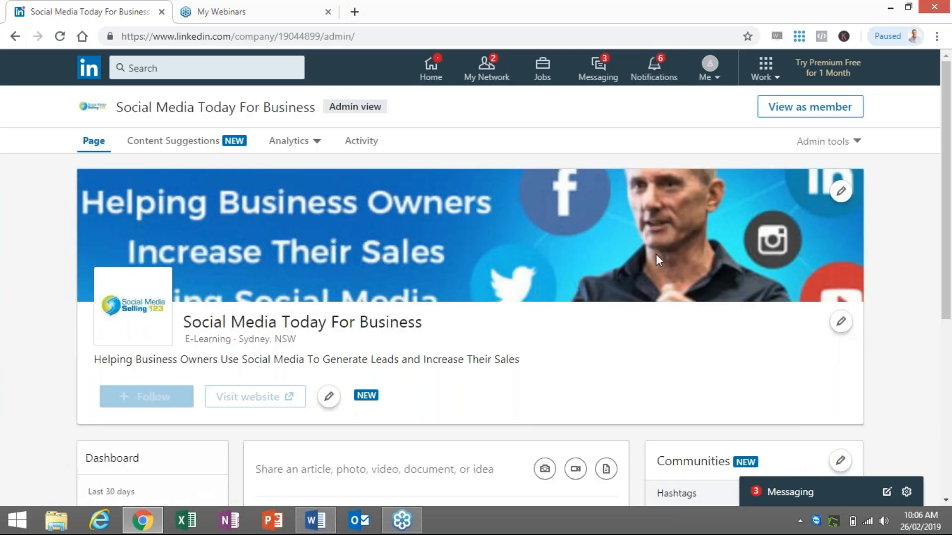
pyautogui.scroll(-3)
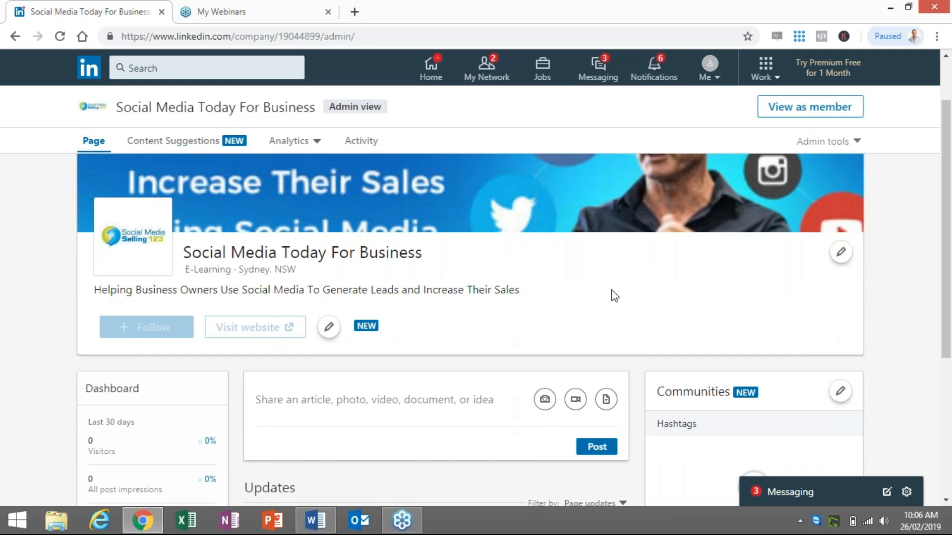
pyautogui.scroll(-3)
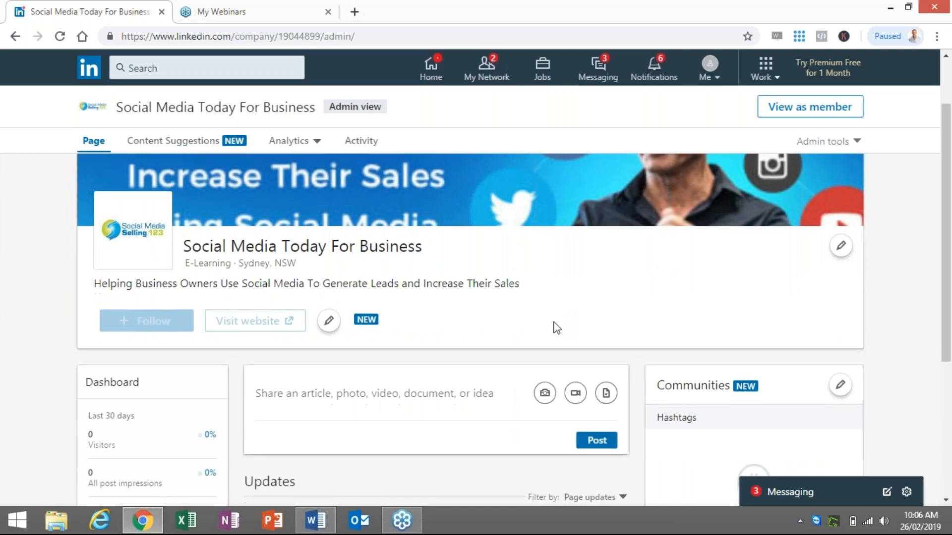
pyautogui.scroll(-3)
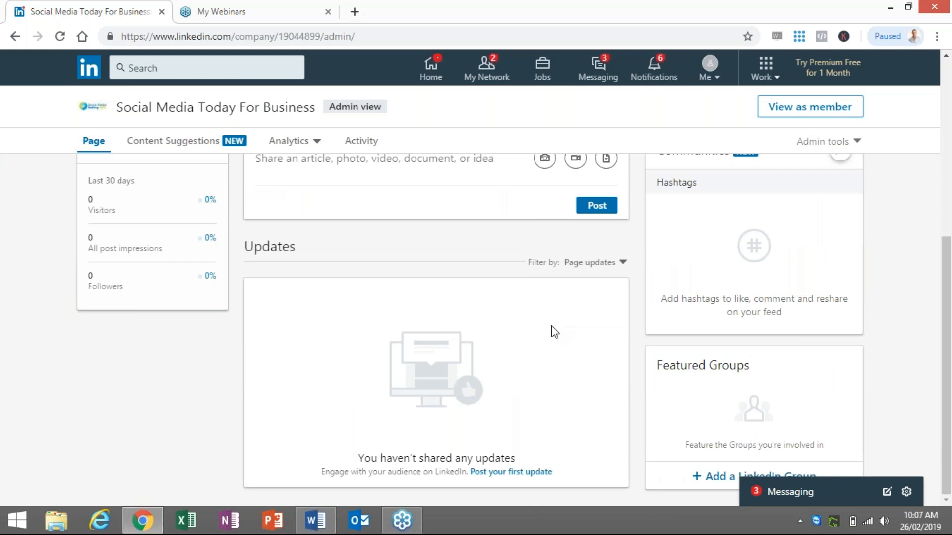
pyautogui.scroll(3)
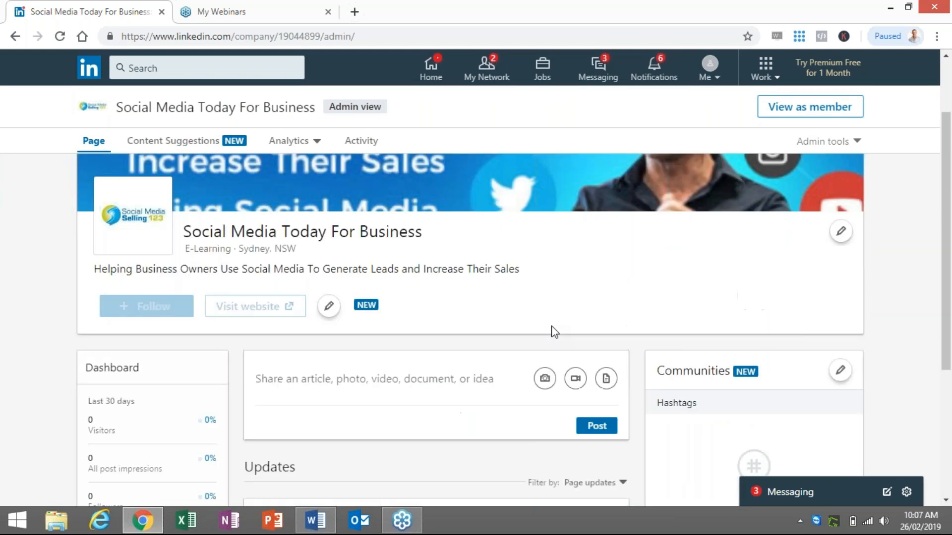
pyautogui.scroll(3)
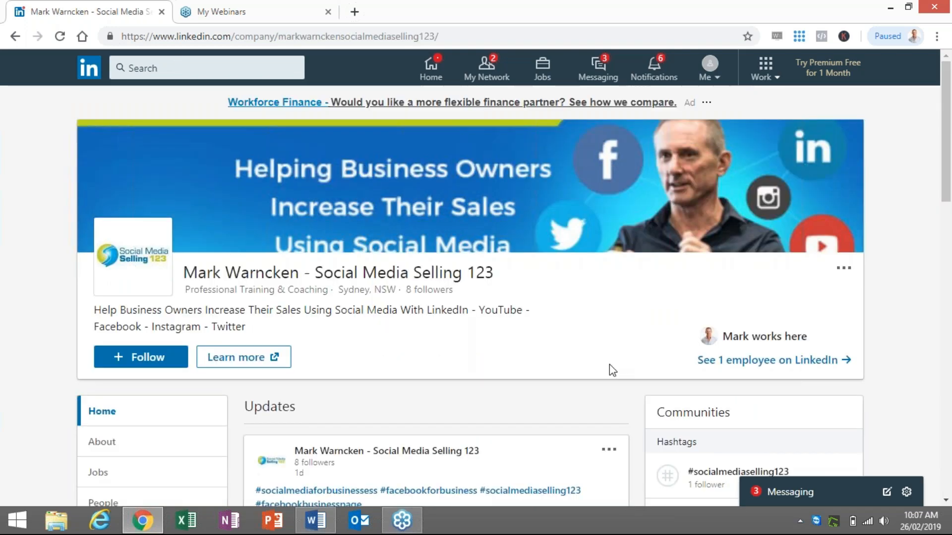
pyautogui.moveTo(265, 286)
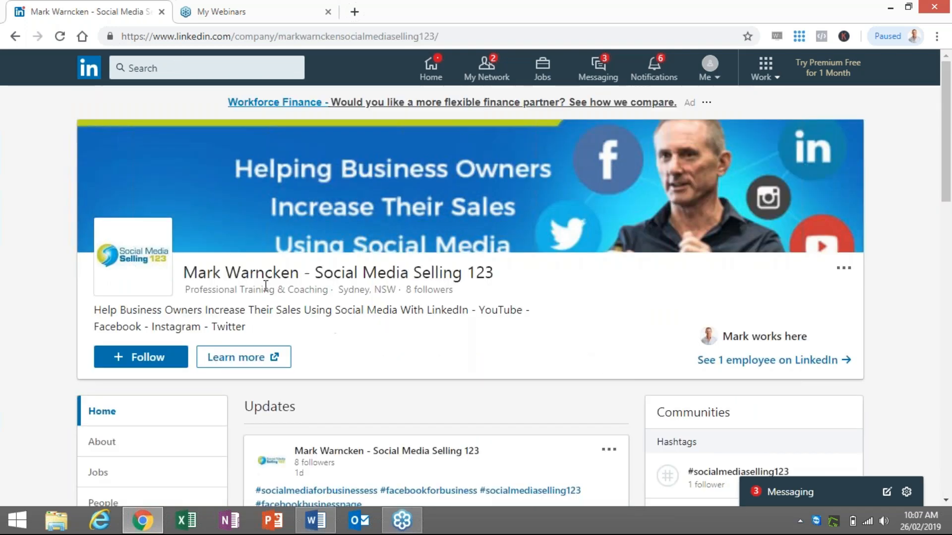
pyautogui.moveTo(533, 295)
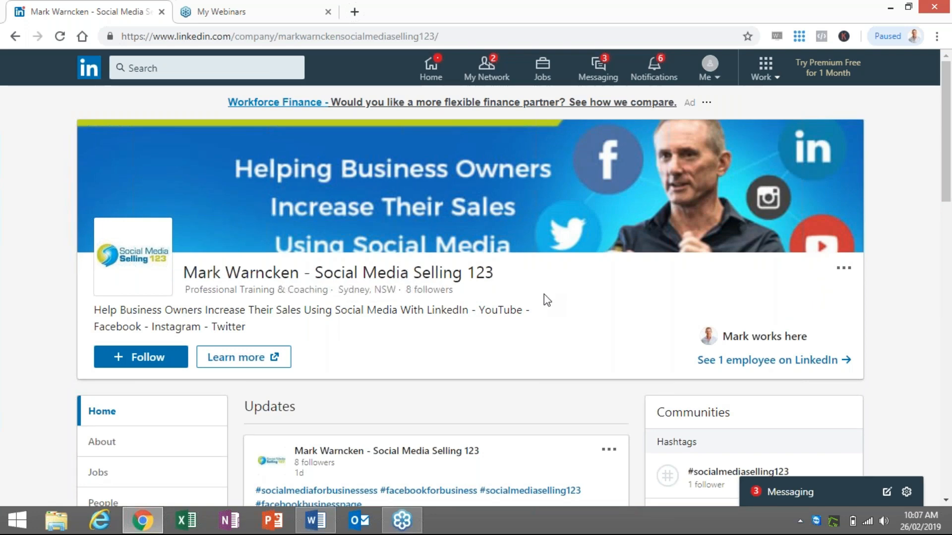
pyautogui.scroll(-3)
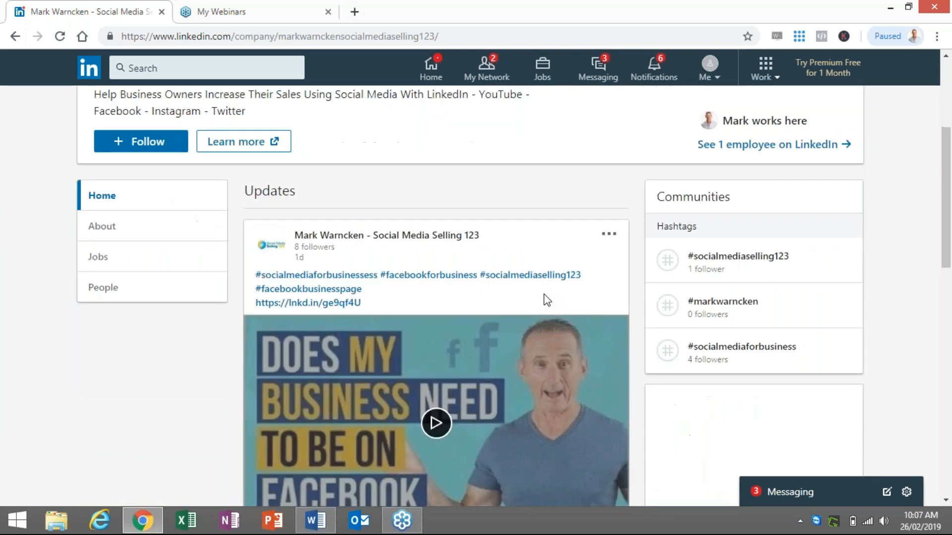
pyautogui.scroll(-3)
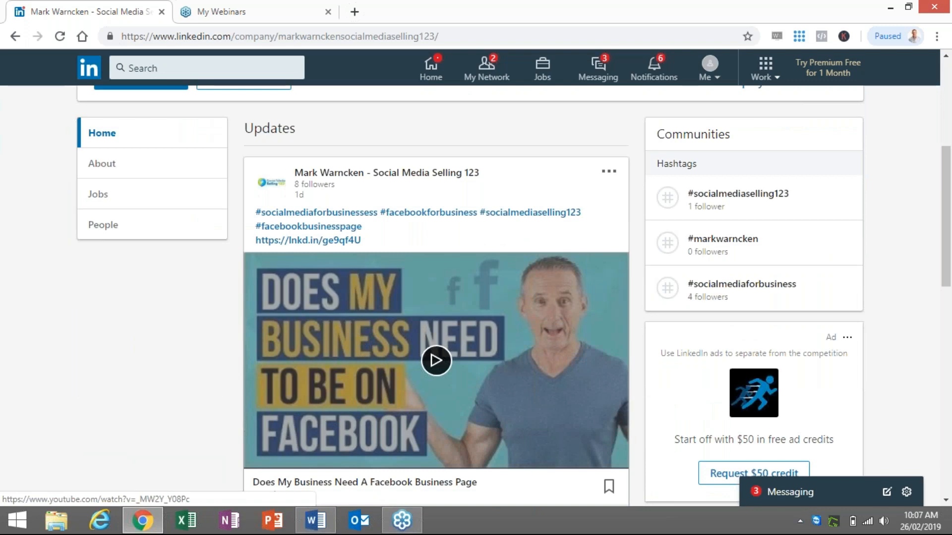
pyautogui.scroll(3)
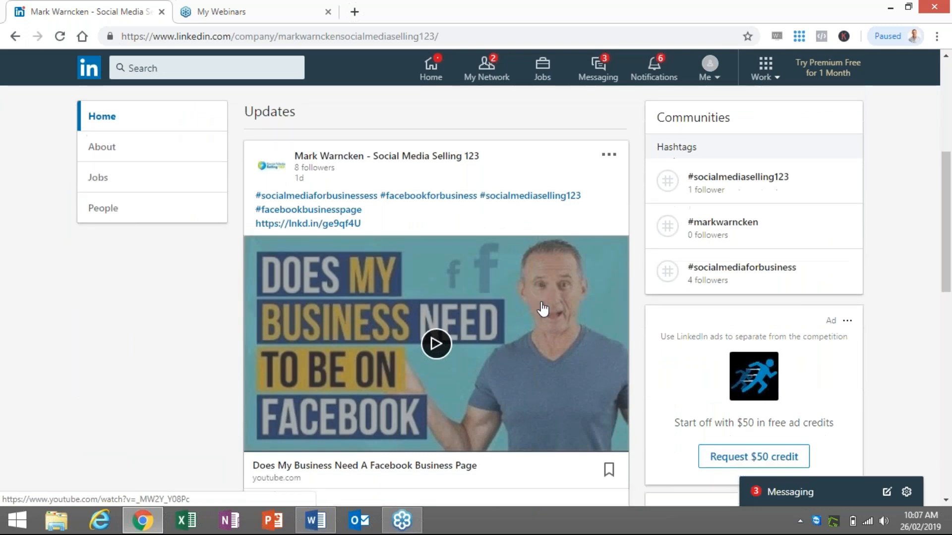
pyautogui.scroll(-3)
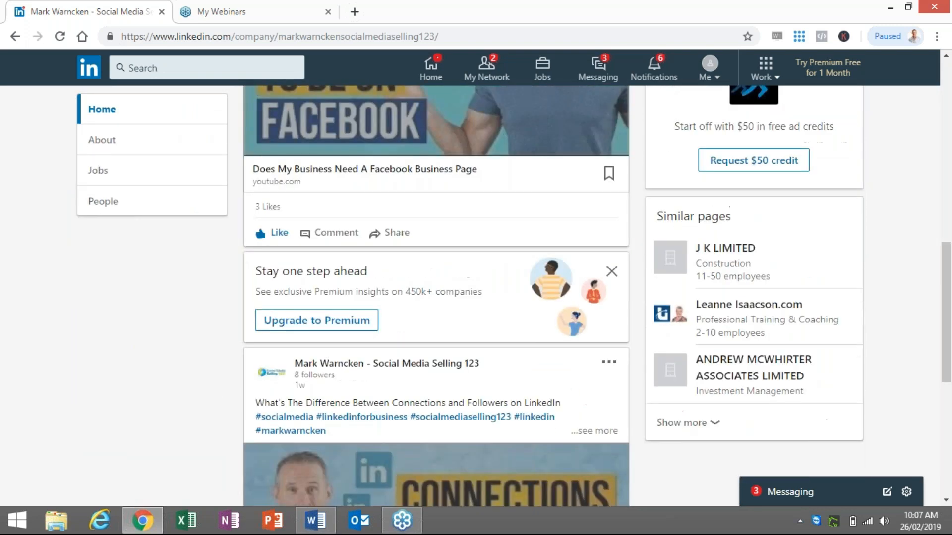
pyautogui.scroll(-3)
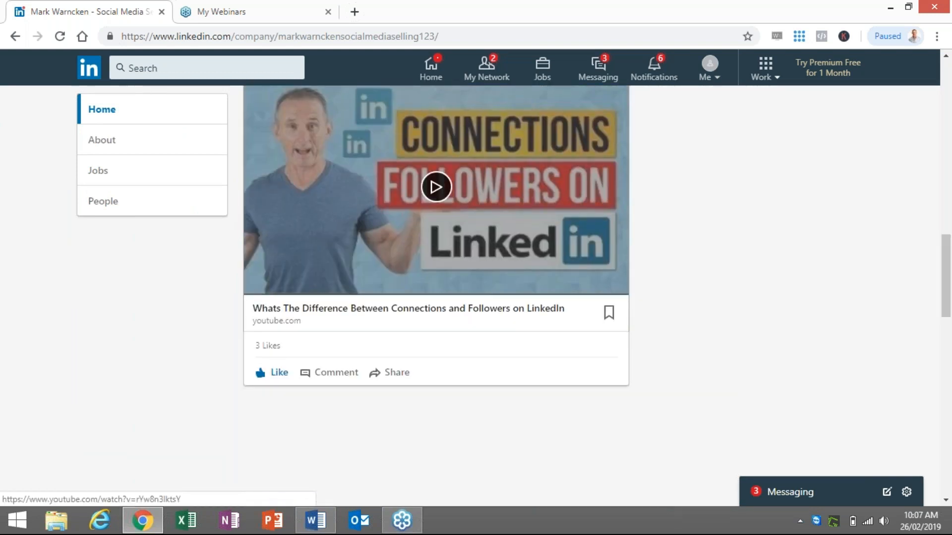
pyautogui.scroll(-3)
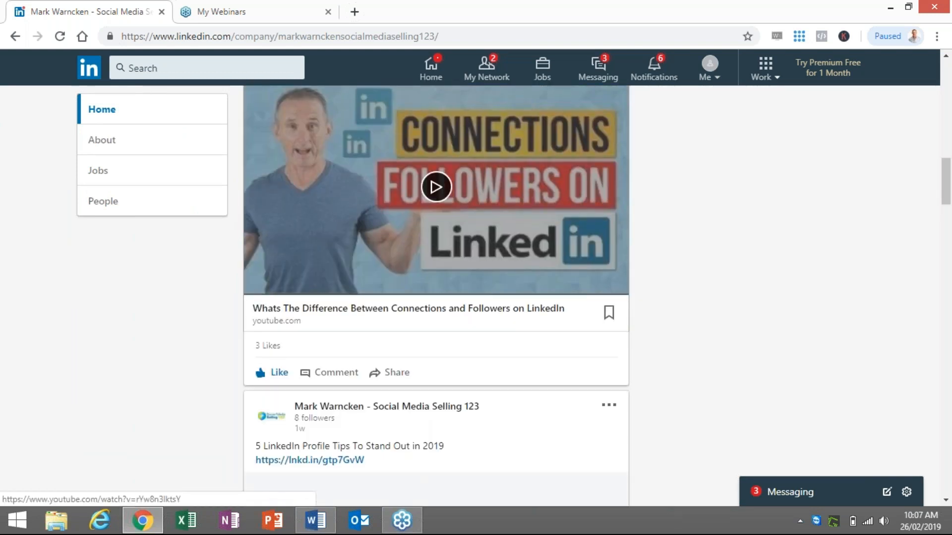
pyautogui.scroll(3)
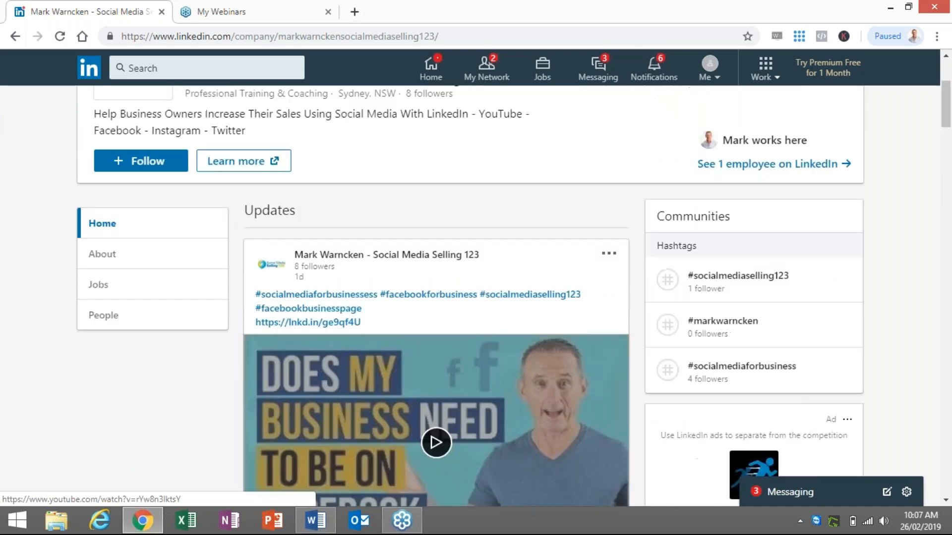
pyautogui.scroll(3)
pyautogui.write('EM')
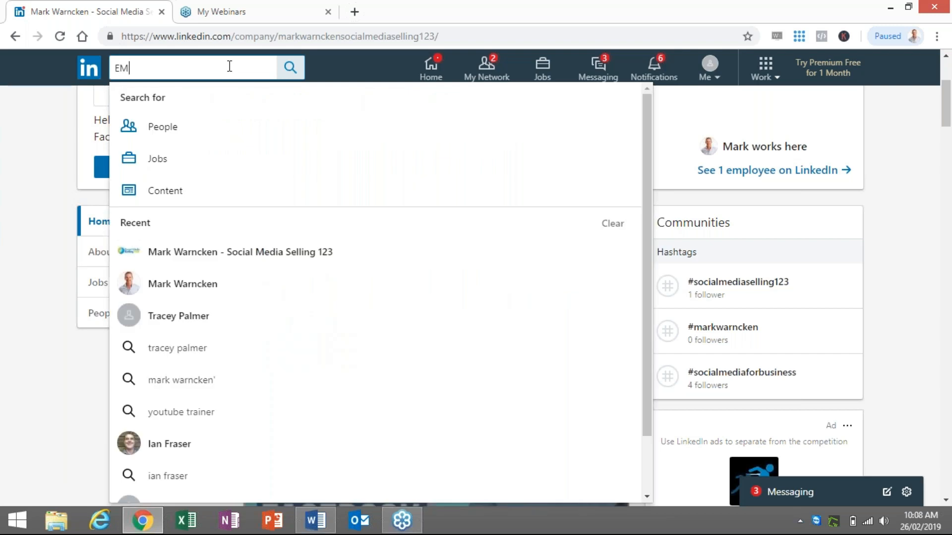
# Search for 'EMIRATES' and open the Emirates Company suggestion.
pyautogui.write('IRAT')
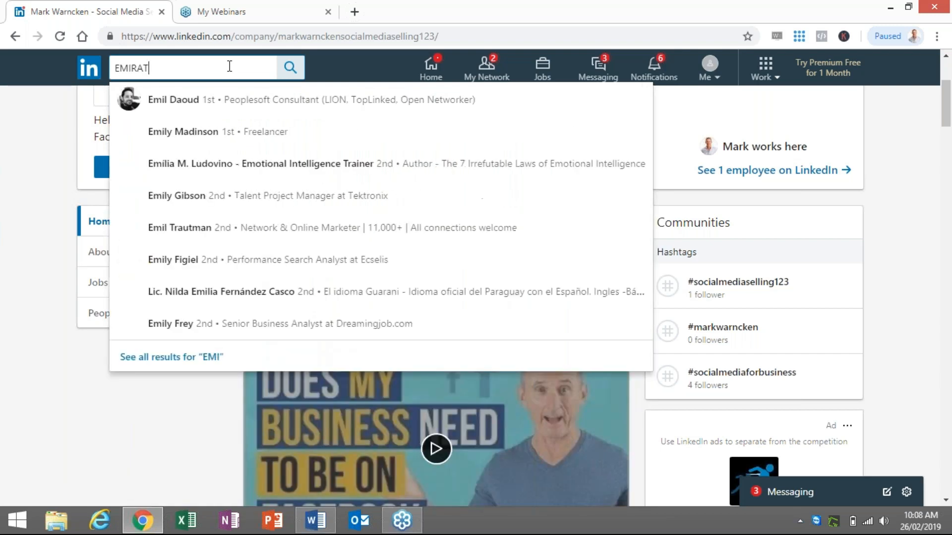
pyautogui.write('ES')
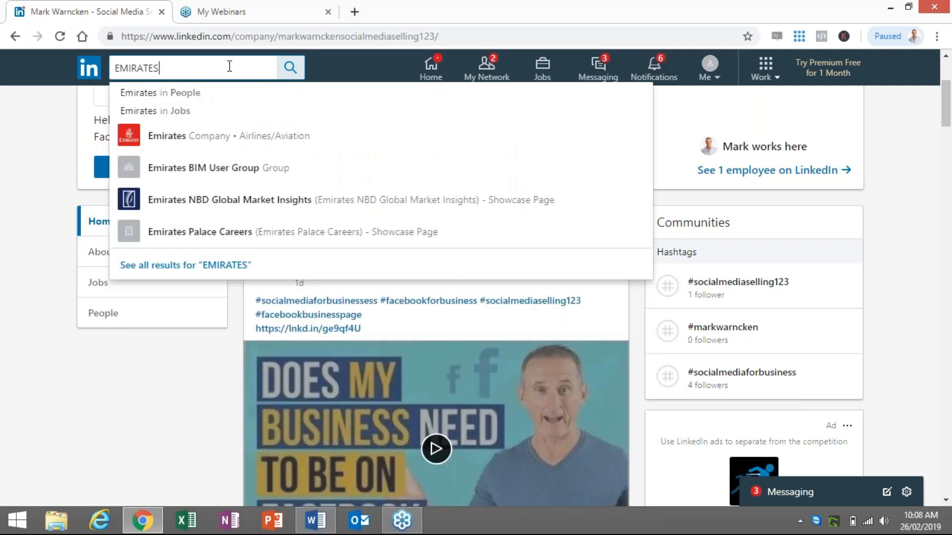
pyautogui.click(228, 136)
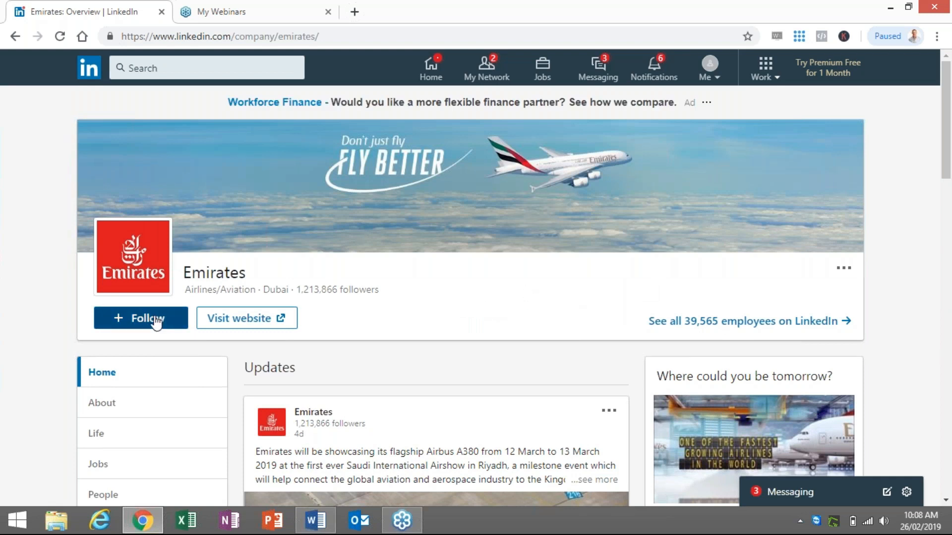
# Follow Emirates and scroll through its updates, including the A380 airshow post.
pyautogui.click(141, 317)
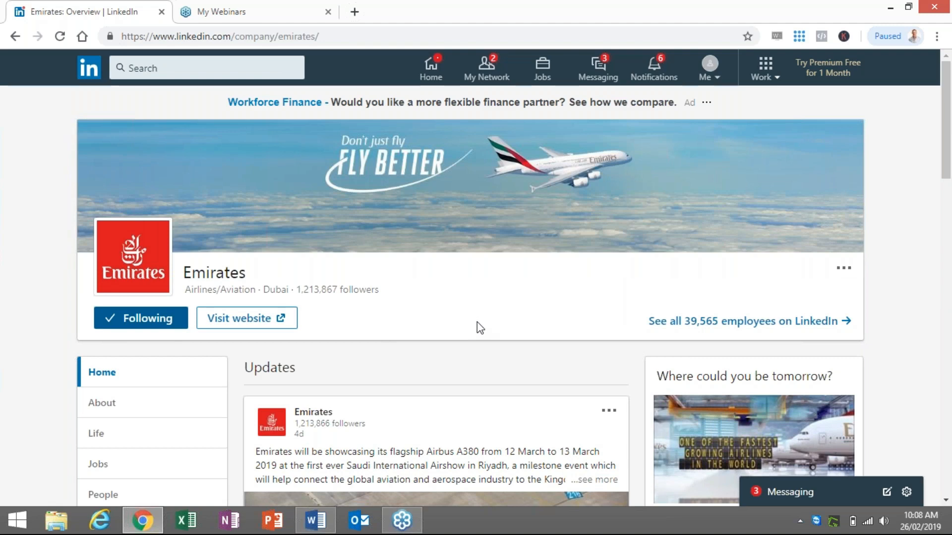
pyautogui.scroll(-3)
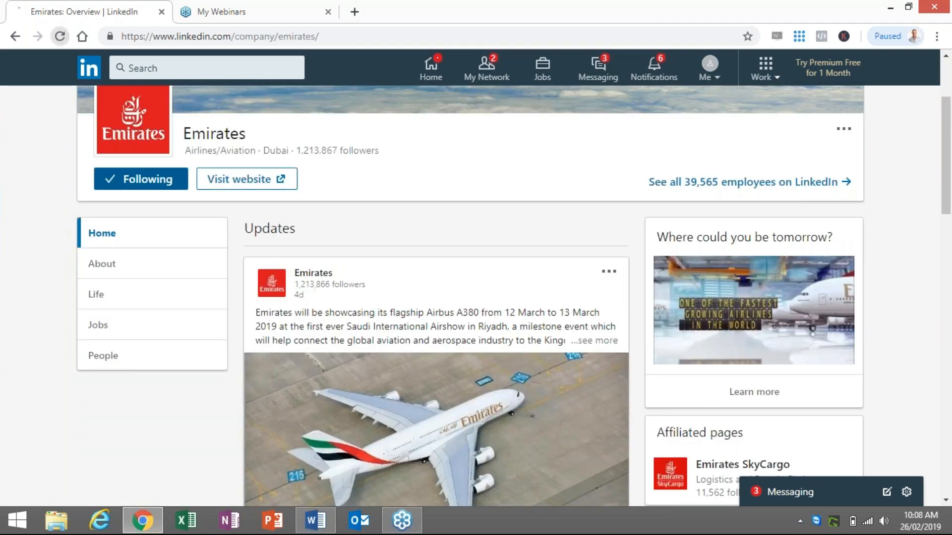
pyautogui.scroll(3)
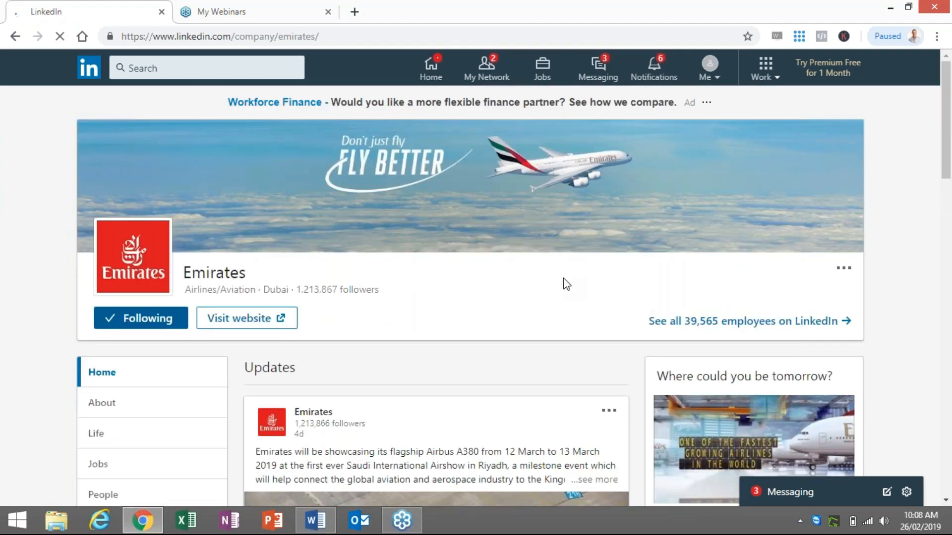
pyautogui.scroll(-3)
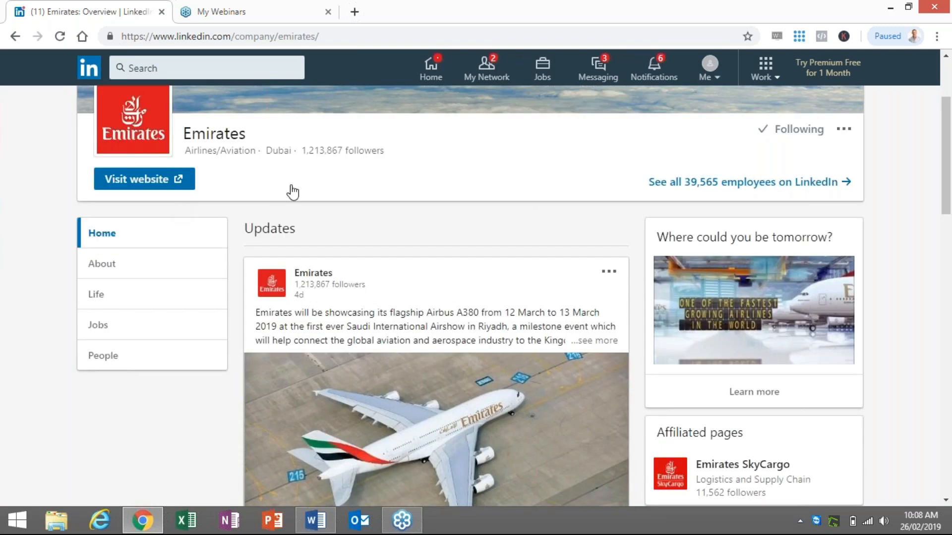
pyautogui.scroll(-3)
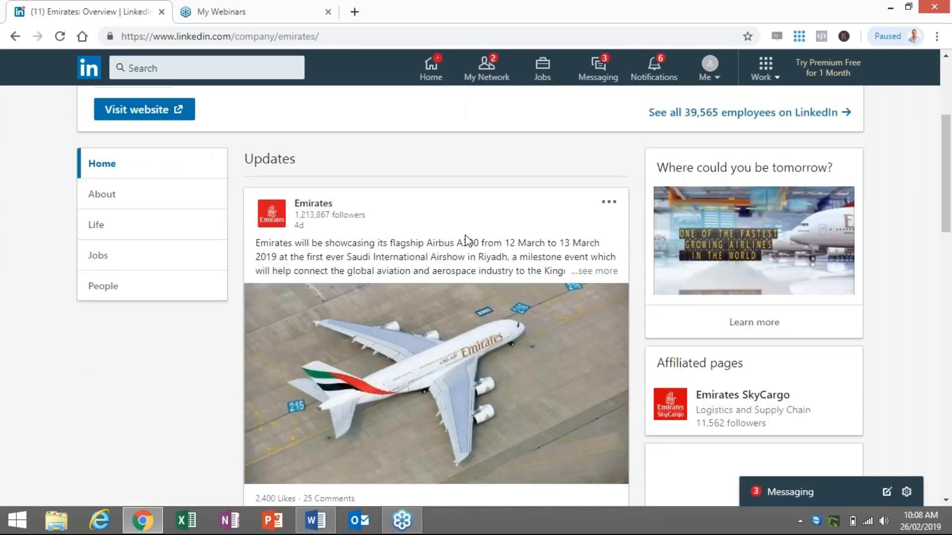
pyautogui.scroll(-3)
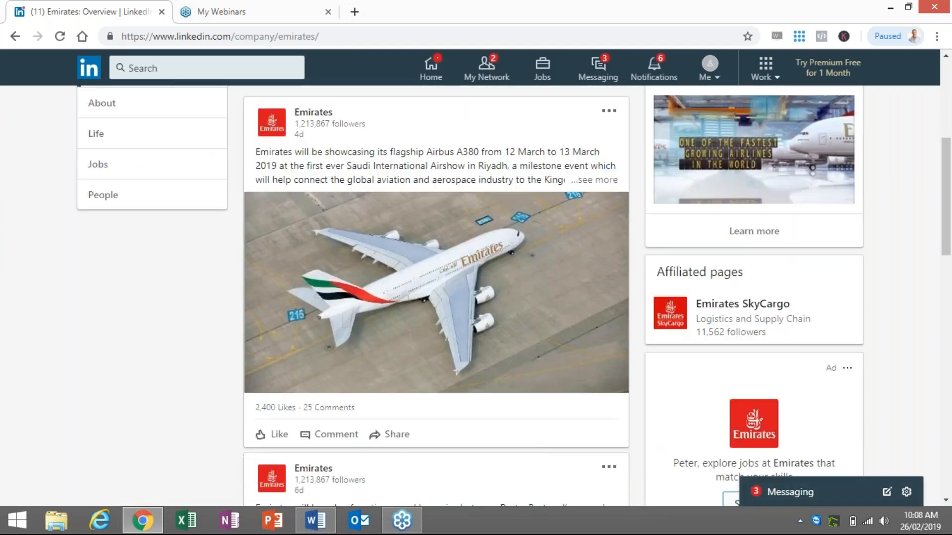
pyautogui.scroll(-3)
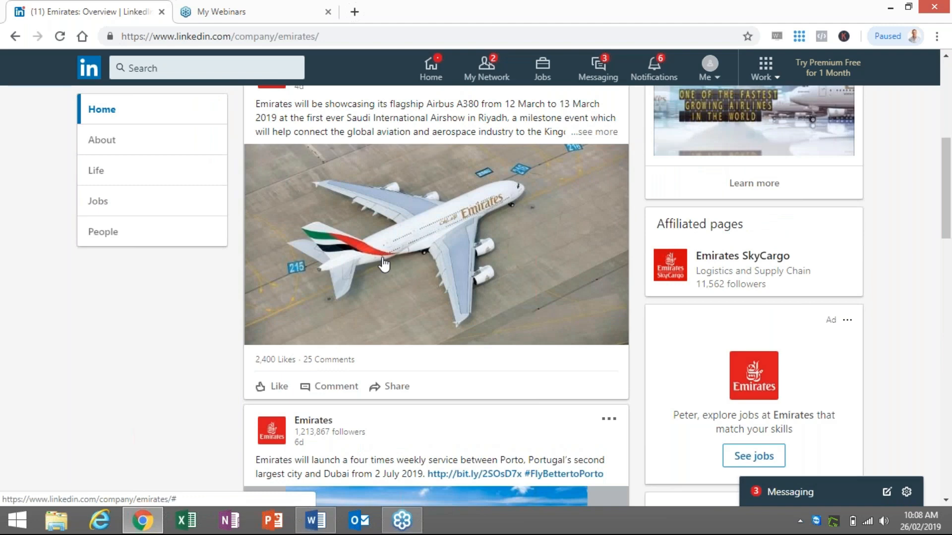
pyautogui.scroll(3)
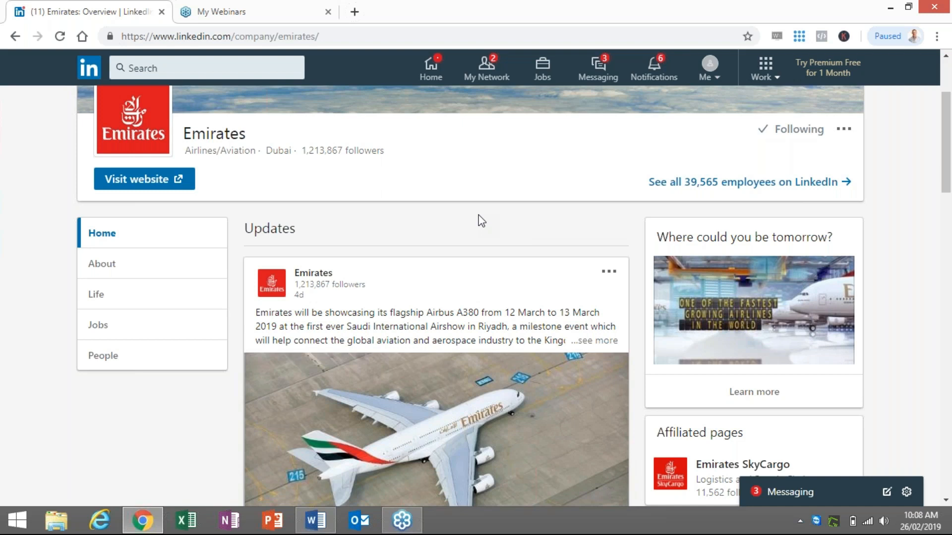
pyautogui.moveTo(788, 199)
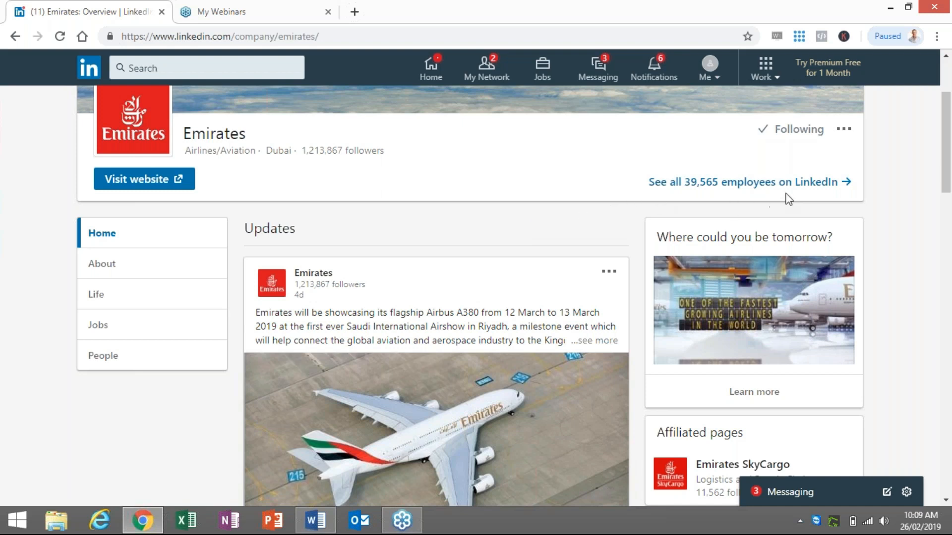
pyautogui.moveTo(687, 188)
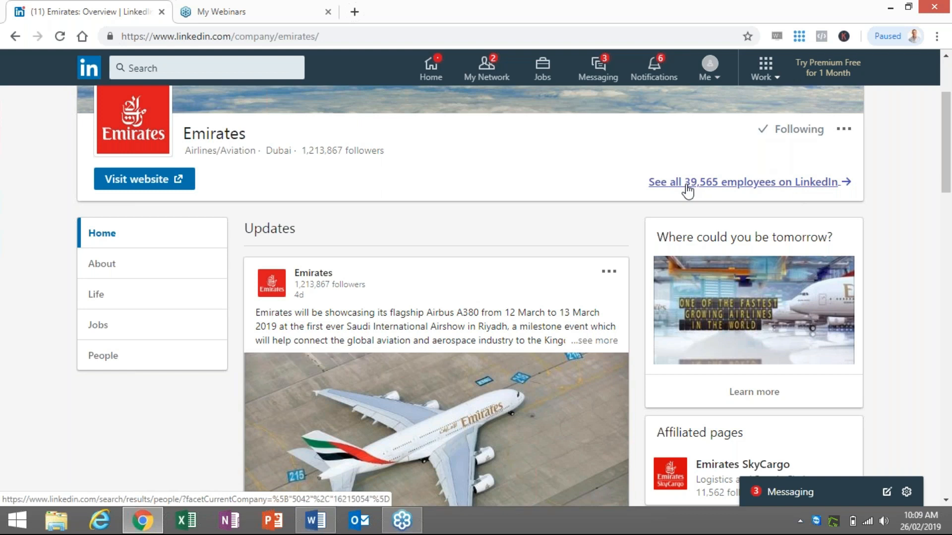
# Open the list of all 39,565 Emirates employees on LinkedIn and select the search bar.
pyautogui.click(739, 182)
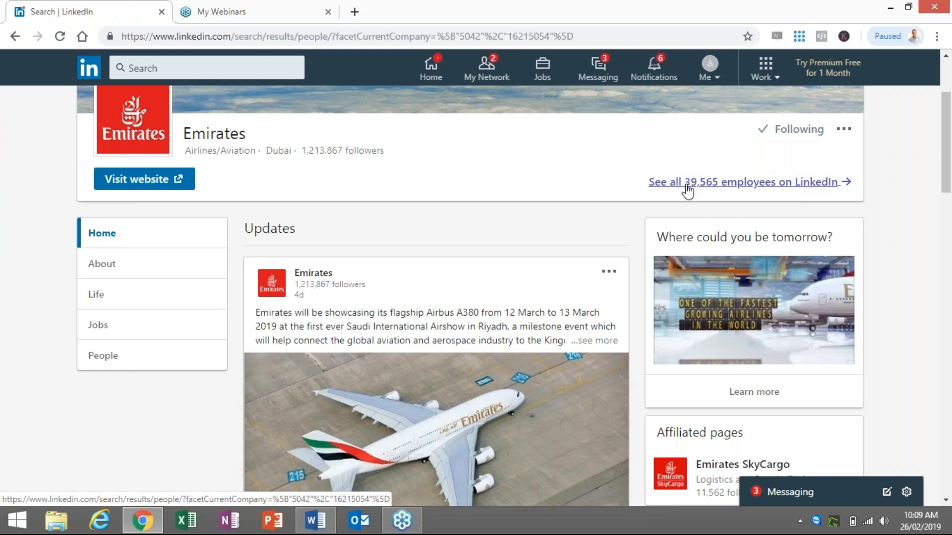
pyautogui.click(740, 182)
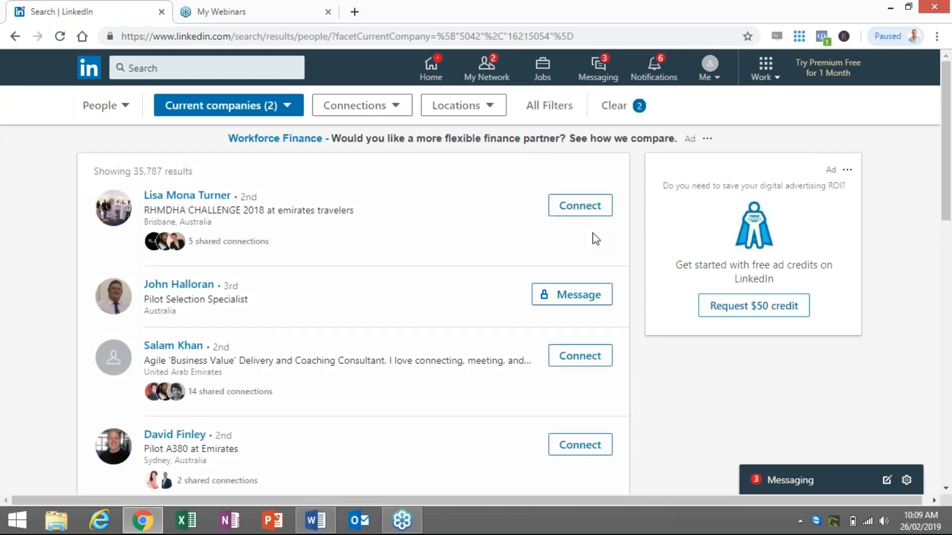
pyautogui.moveTo(628, 227)
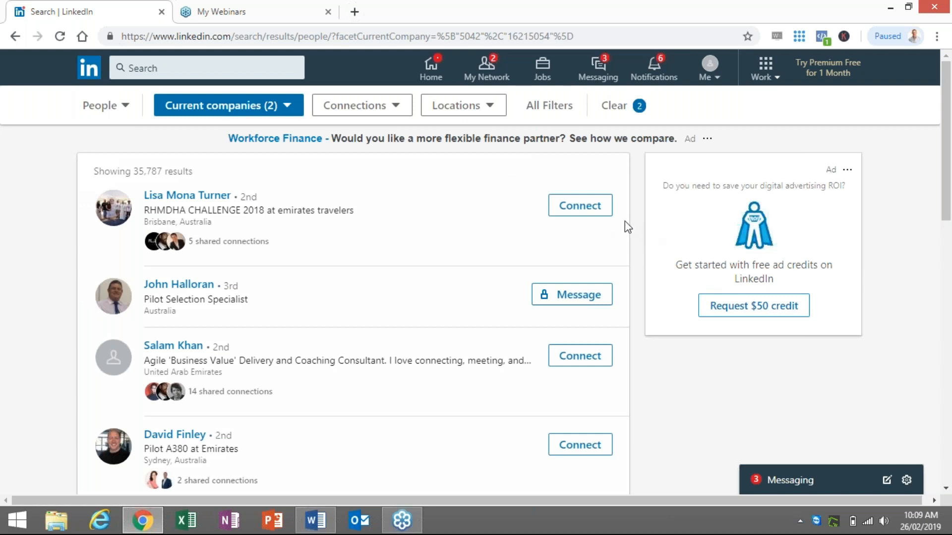
pyautogui.click(220, 67)
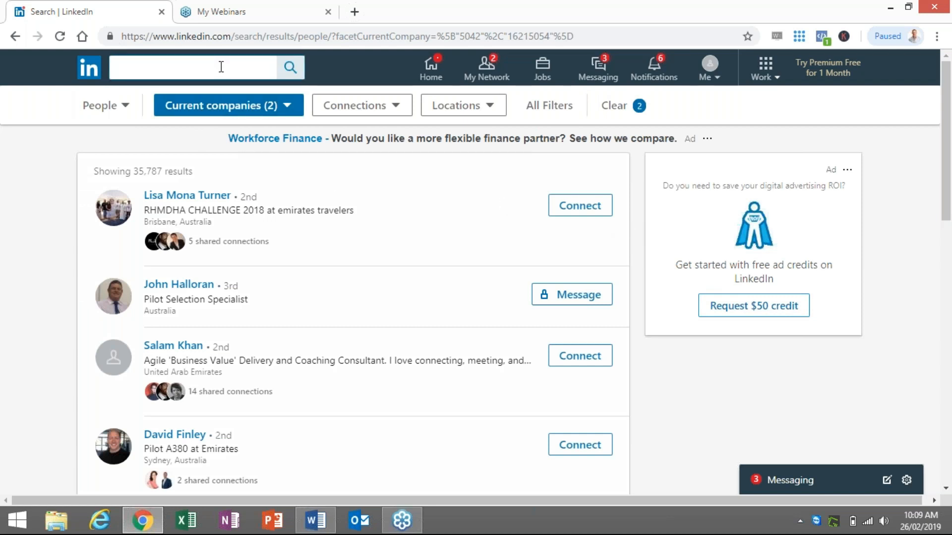
# Search 'MARK WARNCKEN' and open the Mark Warncken - Social Media Selling 123 company page.
pyautogui.write('MARK')
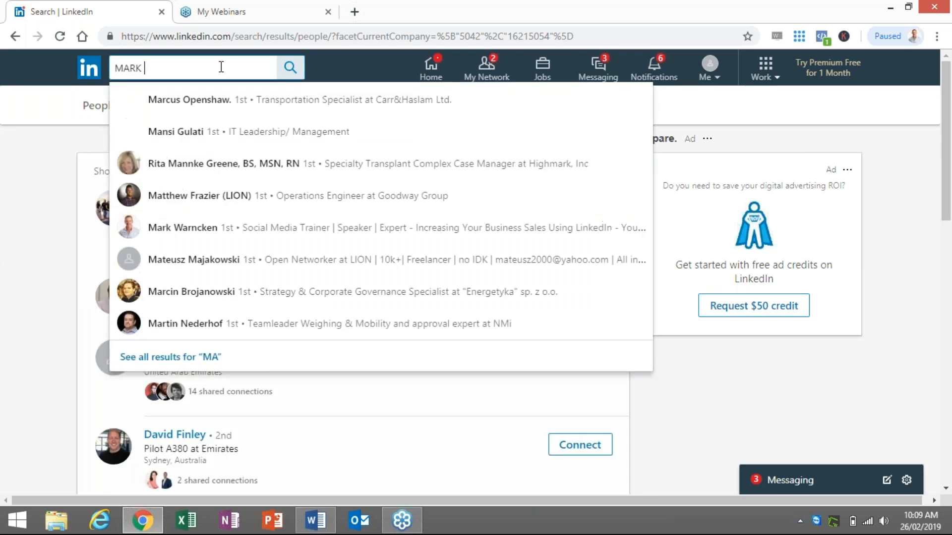
pyautogui.write('WARNCKEN')
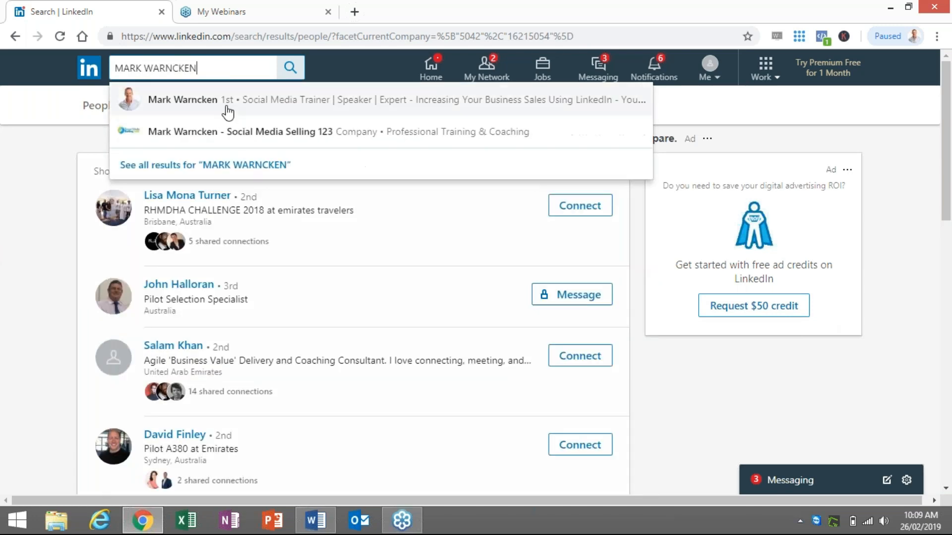
pyautogui.click(242, 132)
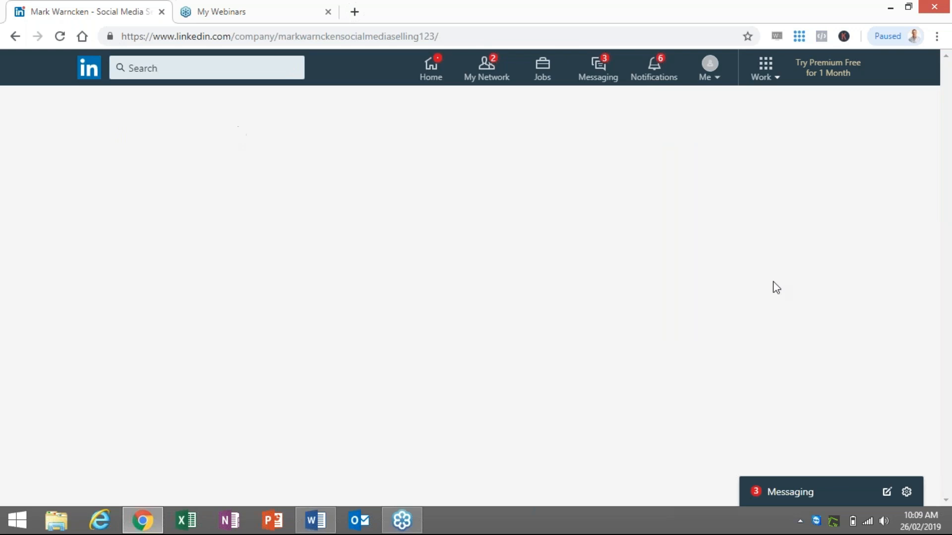